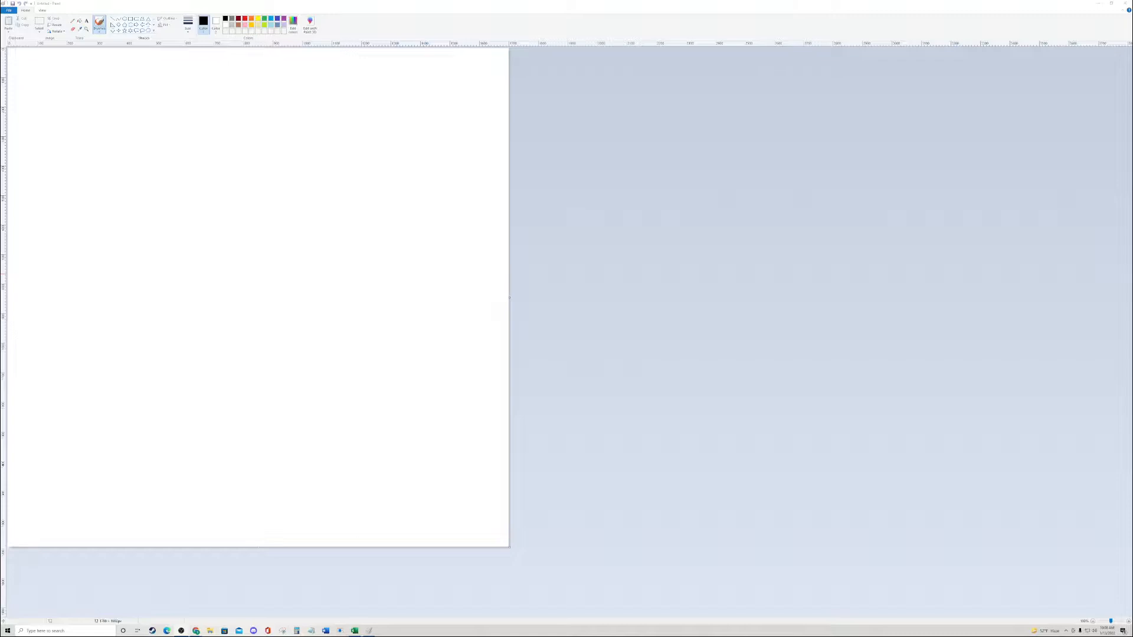
mouse_move(952, 51)
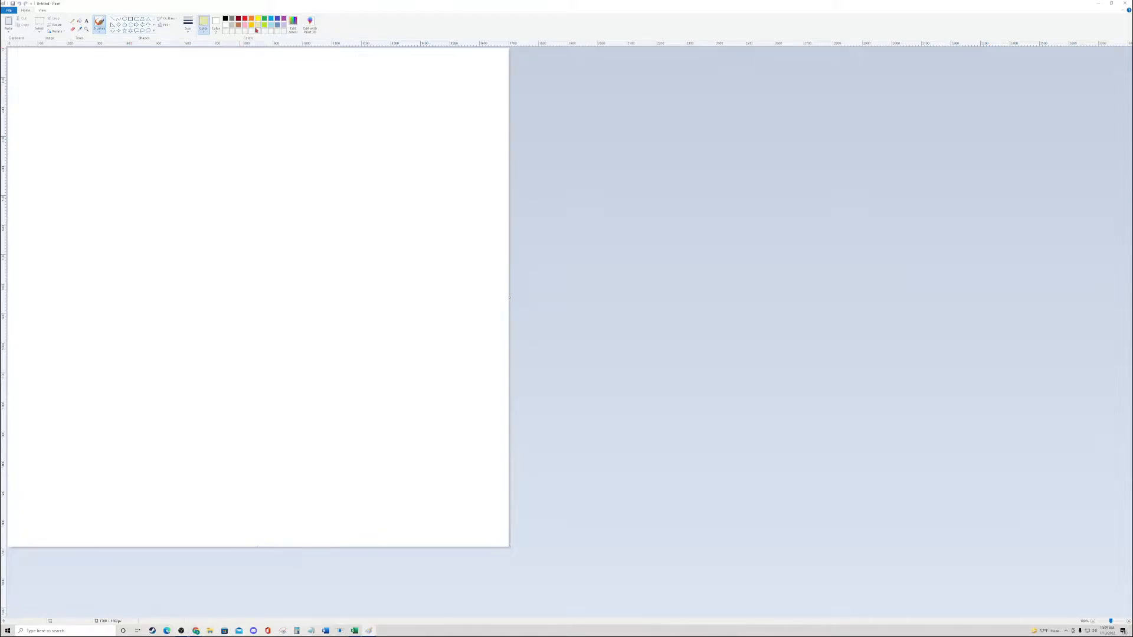
Step: Fill the whole Paint canvas with the tan colour
click(249, 131)
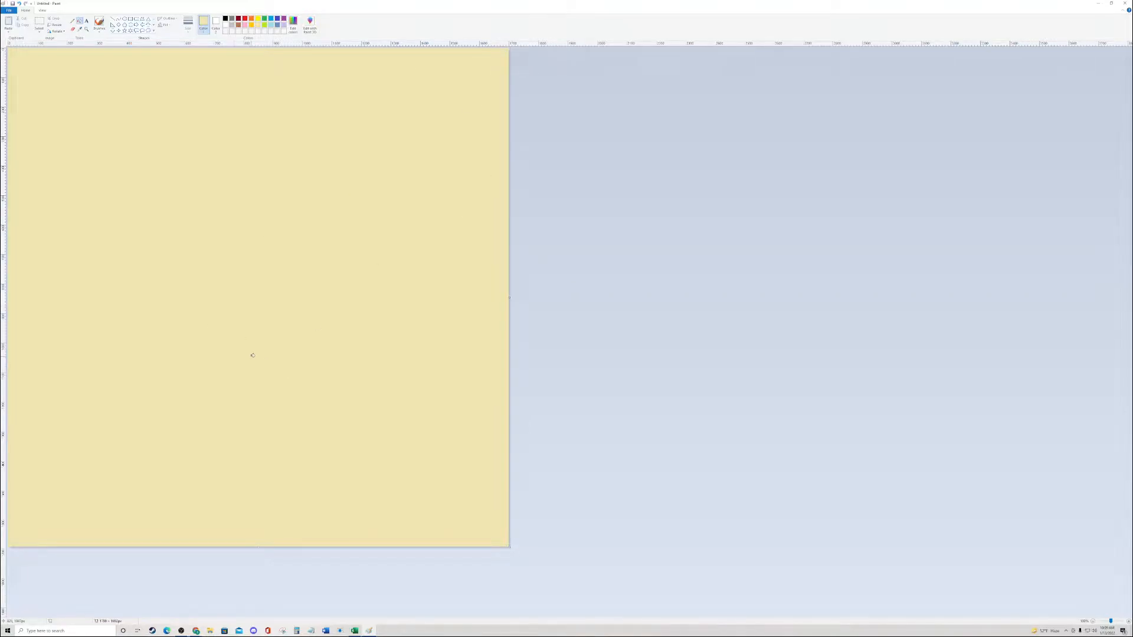
mouse_move(516, 555)
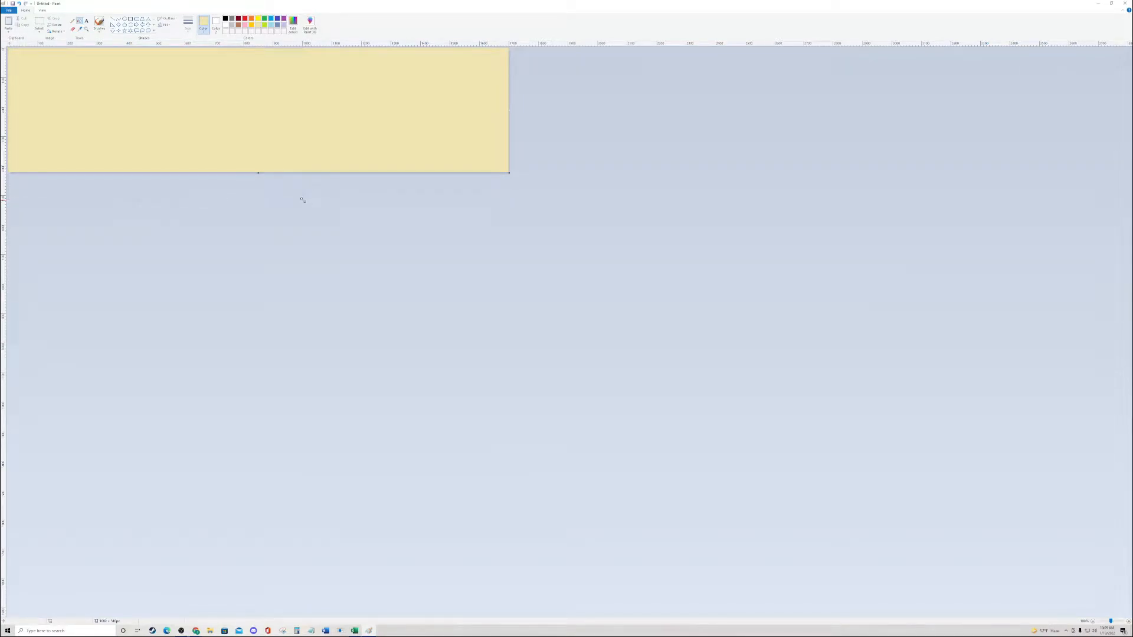
mouse_move(362, 199)
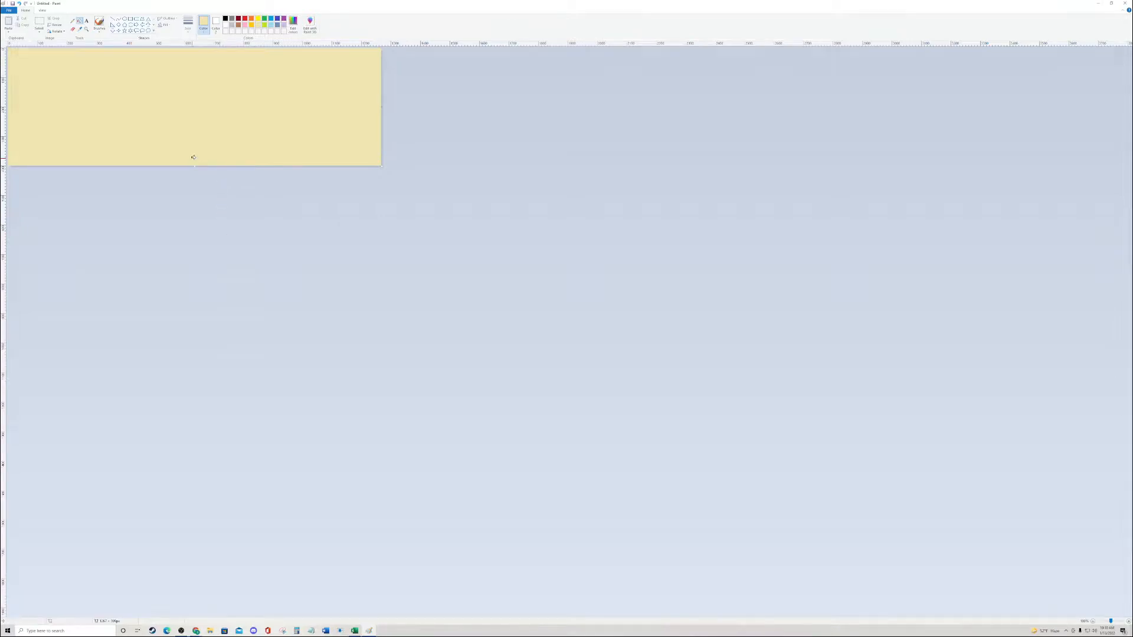
mouse_move(143, 80)
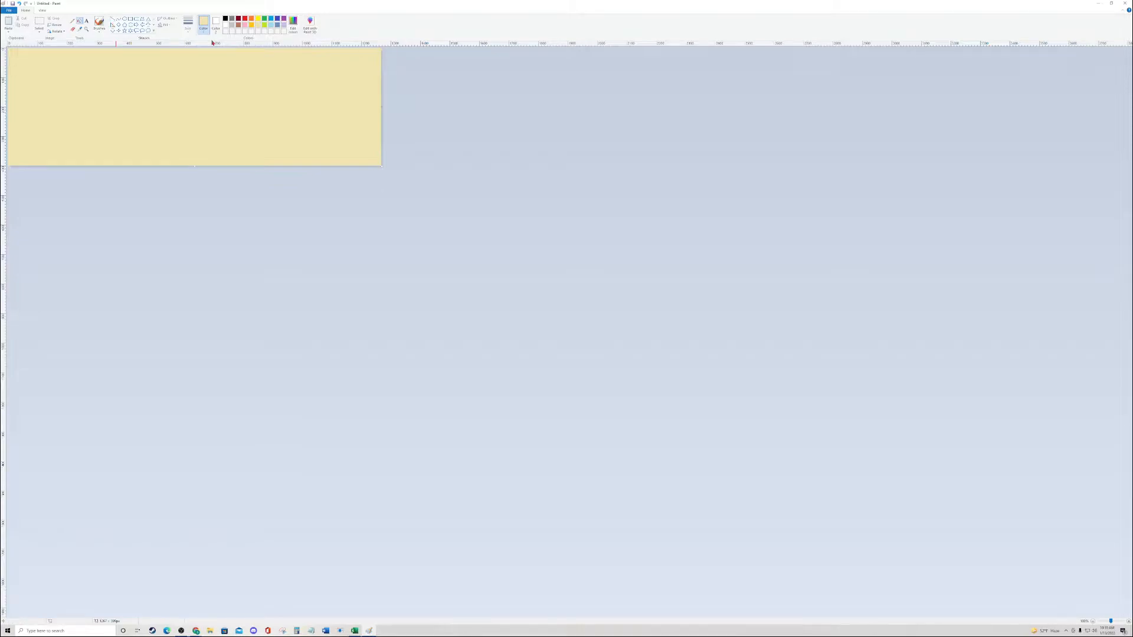
Step: Fill the strip white again and start a black line across it
click(205, 23)
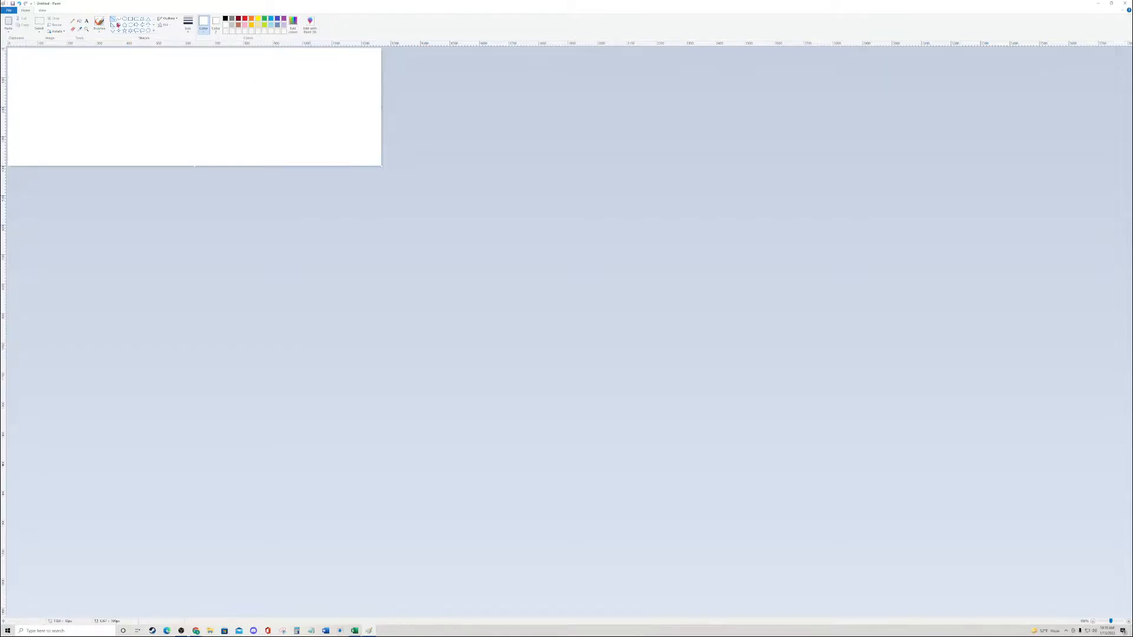
drag(8, 78, 382, 86)
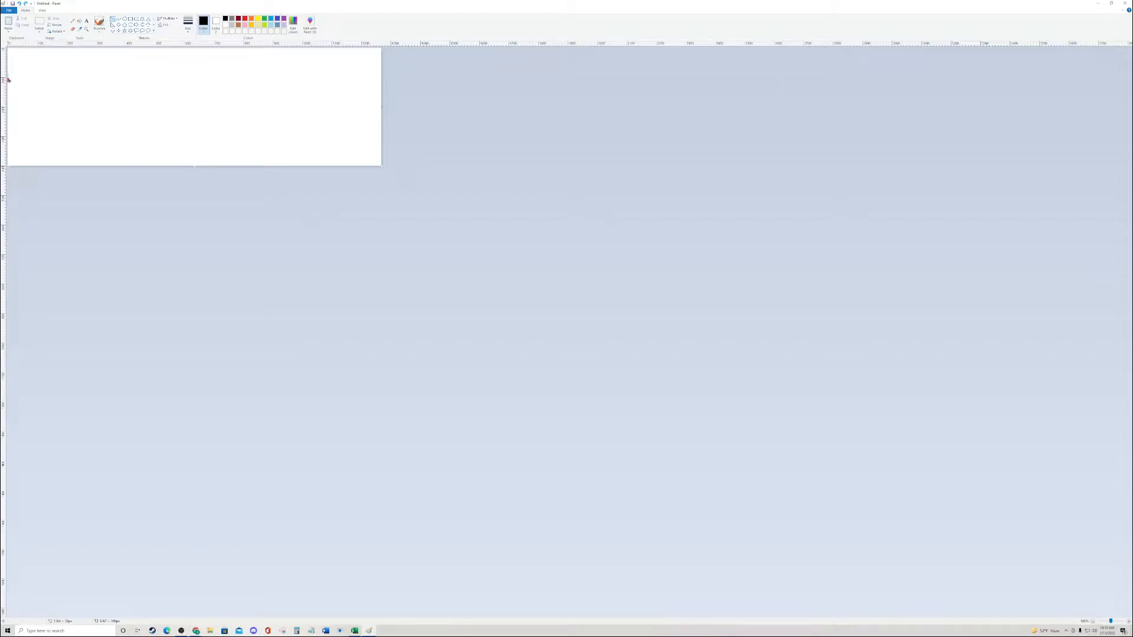
Step: Draw a level black horizontal line across the strip near its top edge
drag(7, 79, 304, 81)
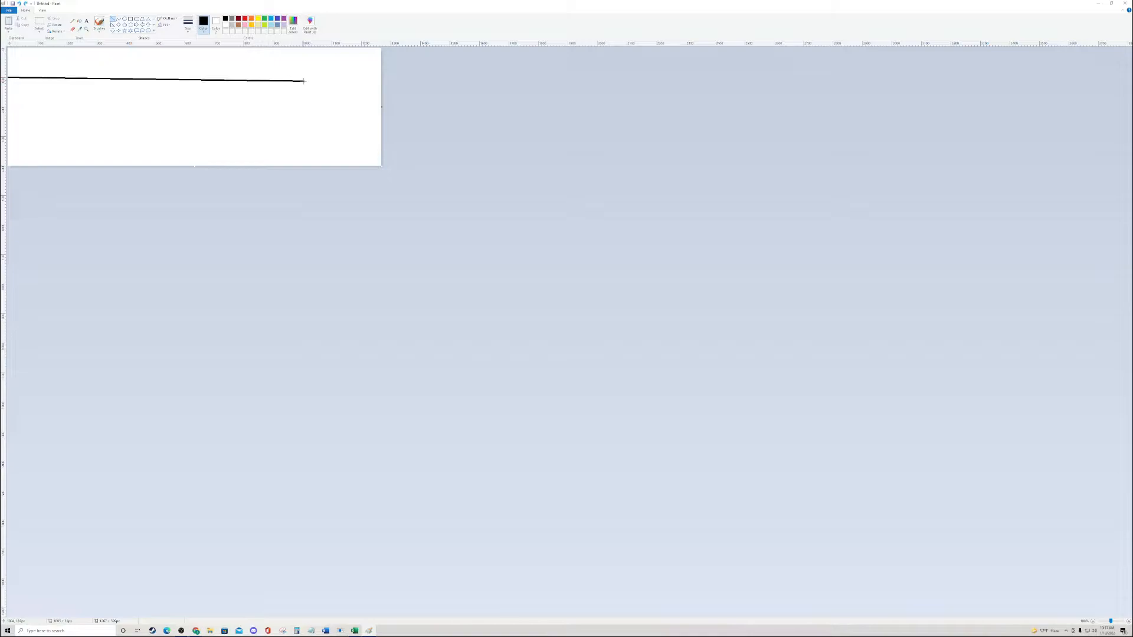
drag(304, 81, 396, 75)
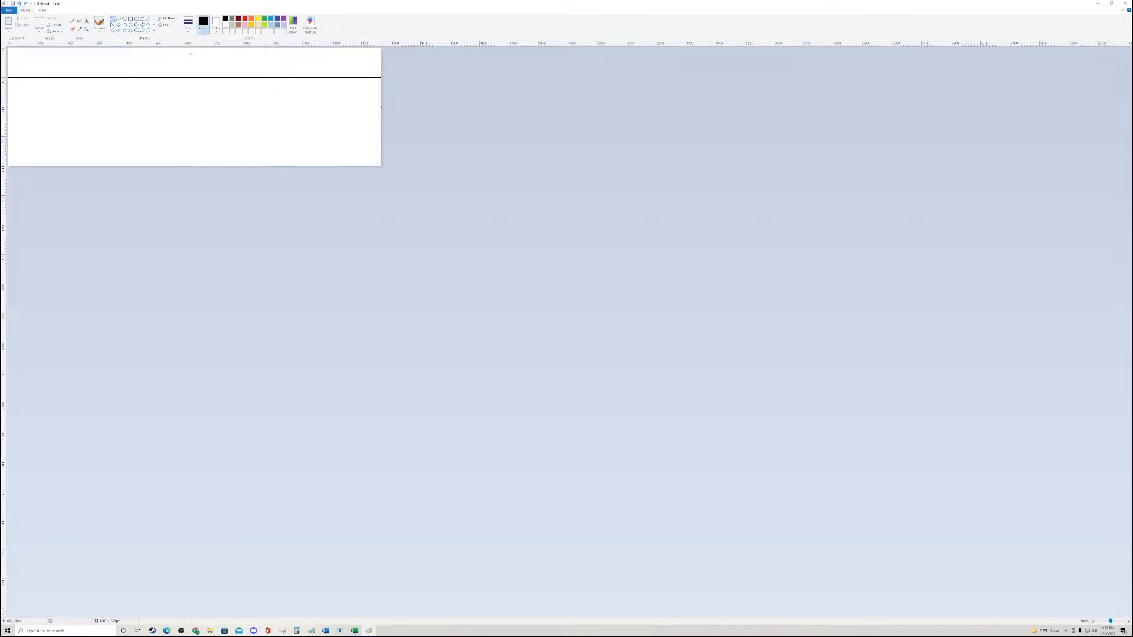
mouse_move(263, 54)
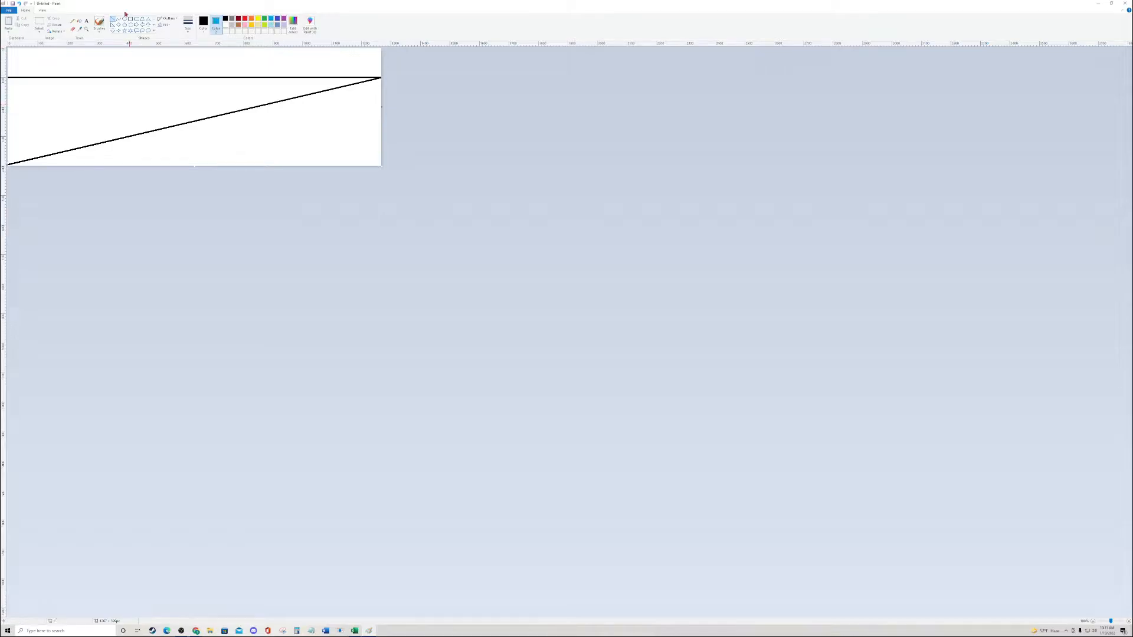
click(117, 101)
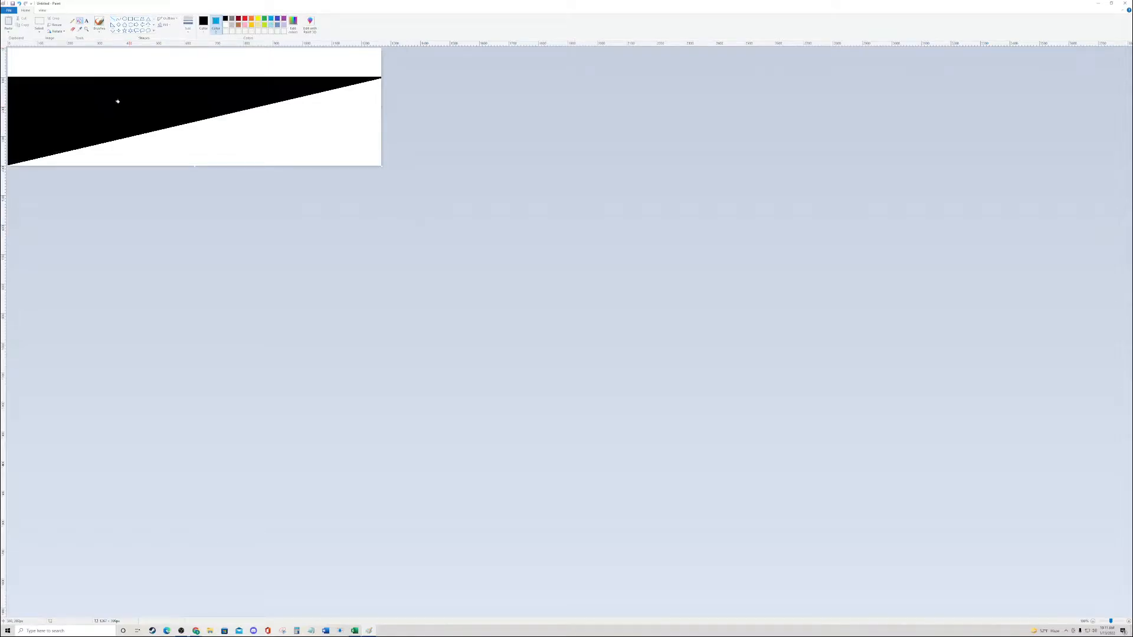
mouse_move(163, 95)
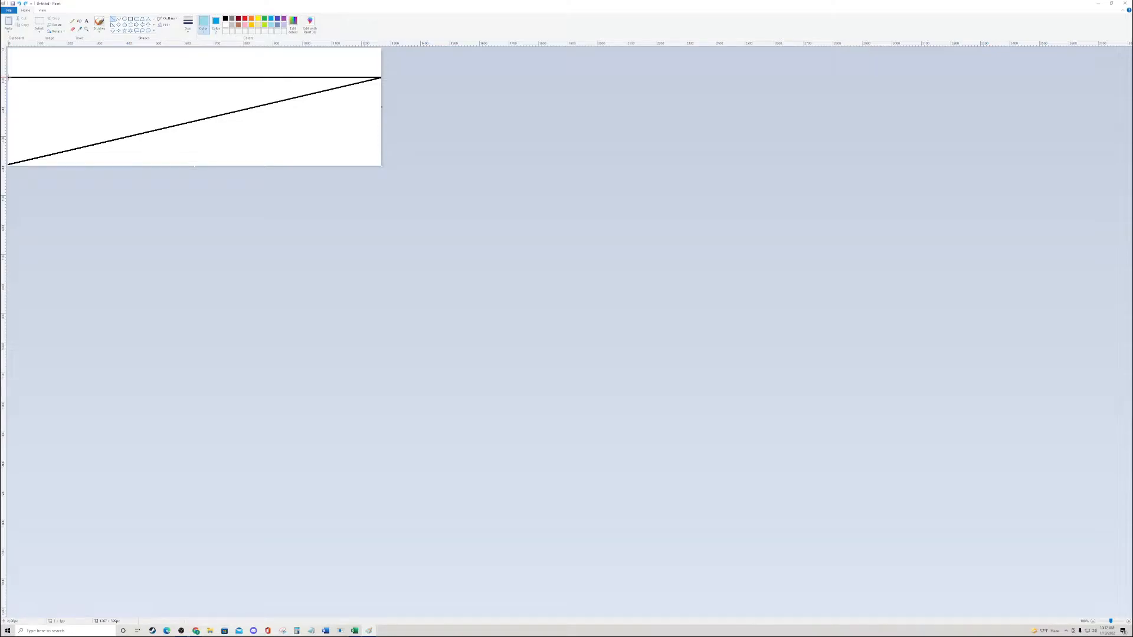
Step: Draw the top-left to bottom-right diagonal that completes the X under the line
drag(8, 75, 382, 167)
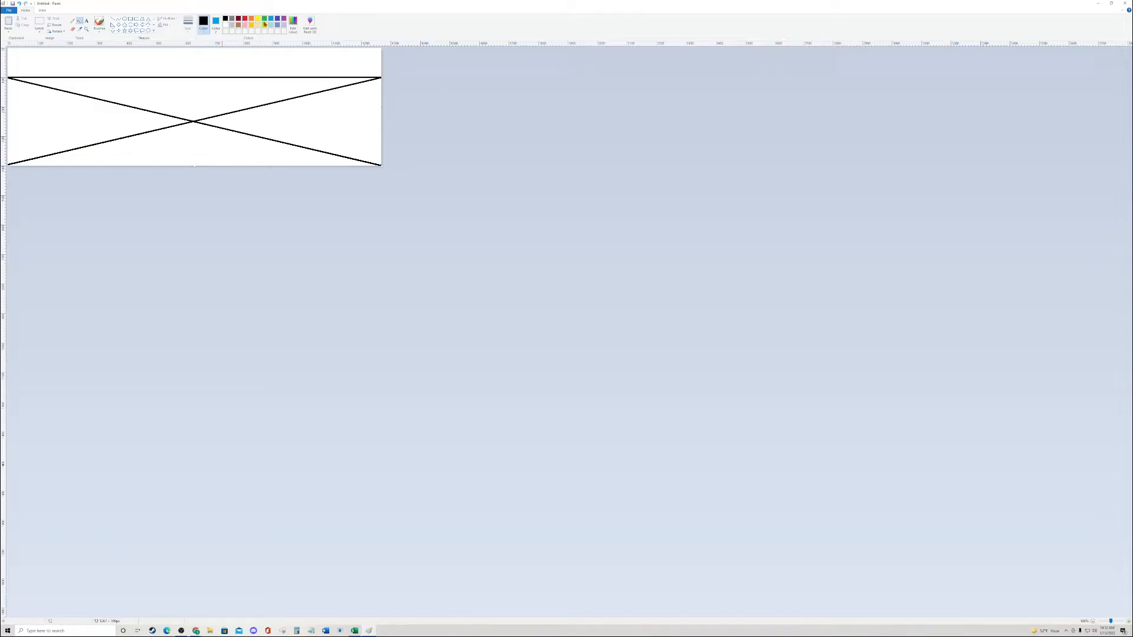
Step: Fill the strip's regions blue and light blue, then choose red as the paint colour
click(165, 109)
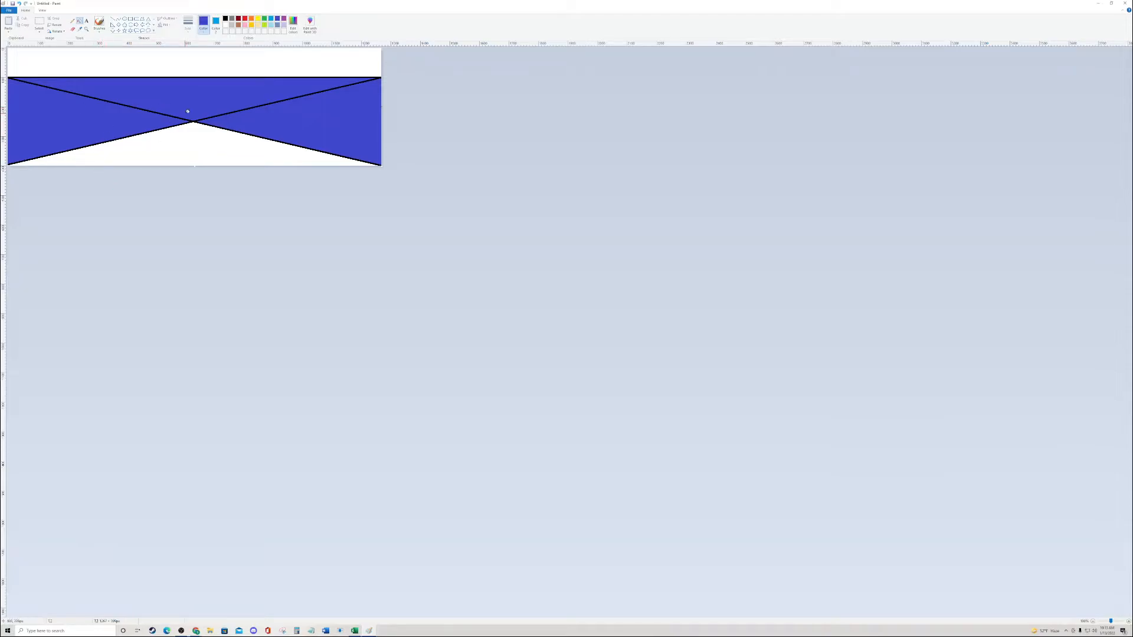
click(188, 152)
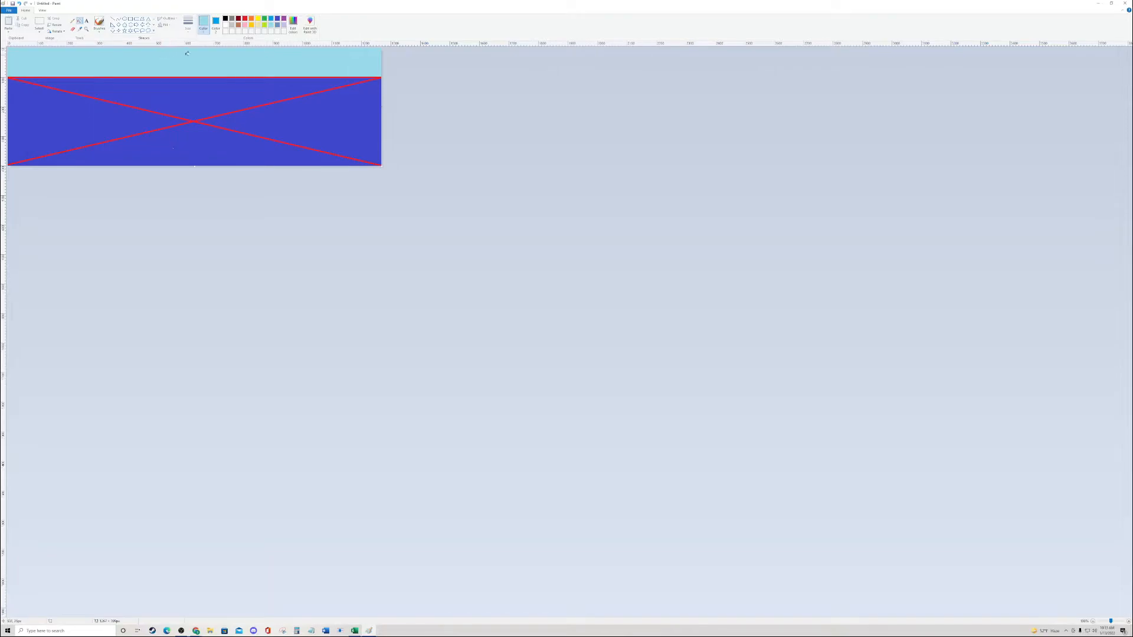
click(245, 20)
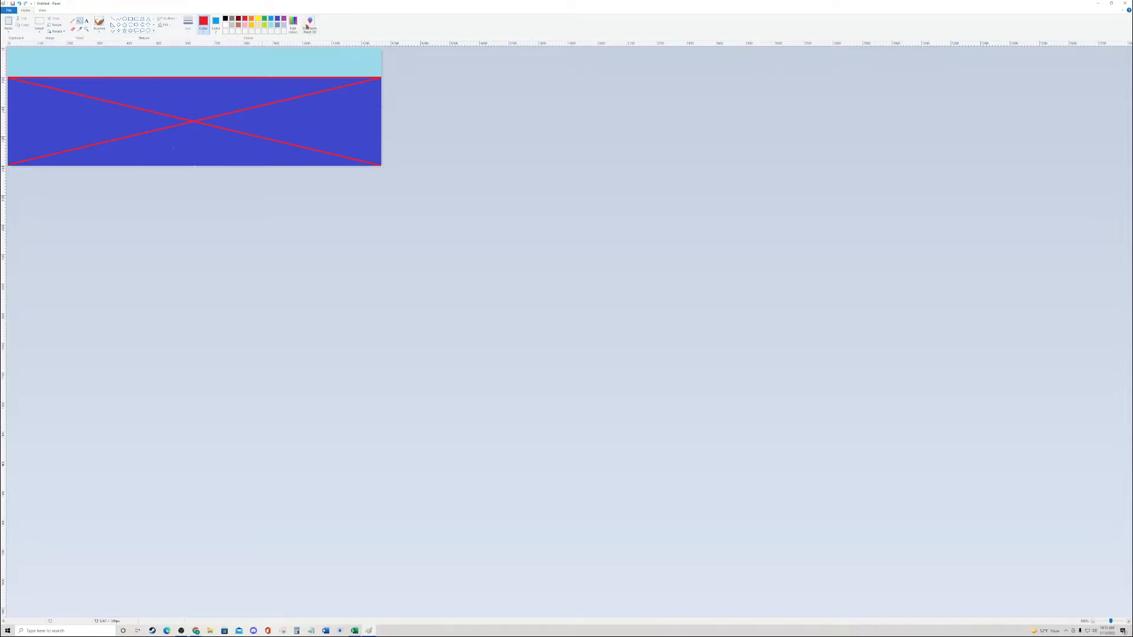
Step: Refill the triangles so the top band is white and the lower area steel blue with black lines
click(293, 25)
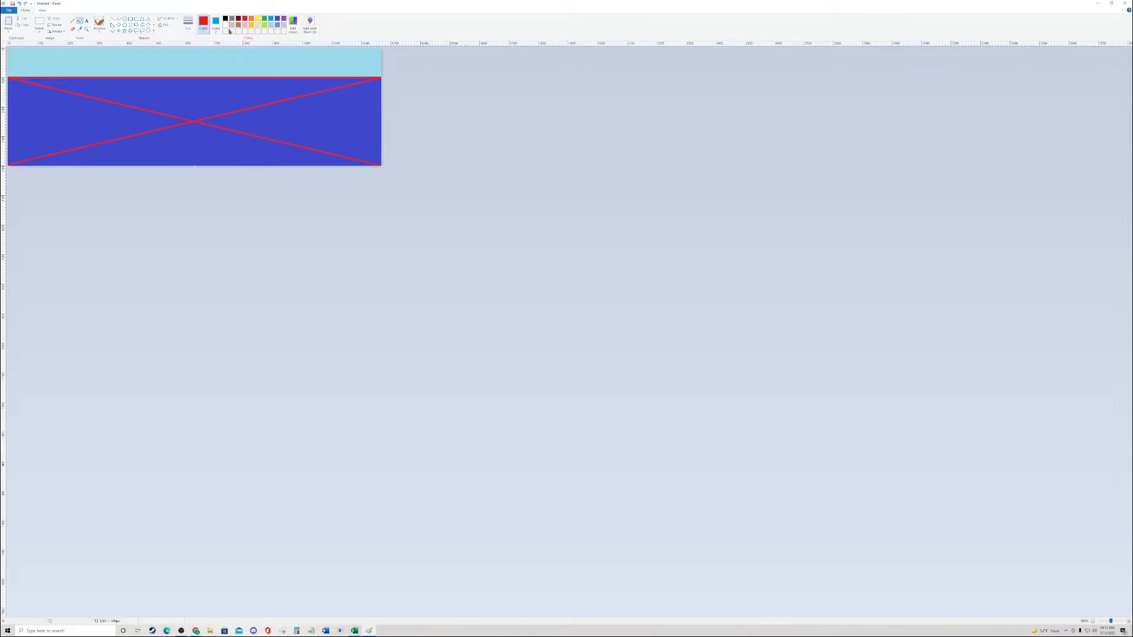
click(204, 20)
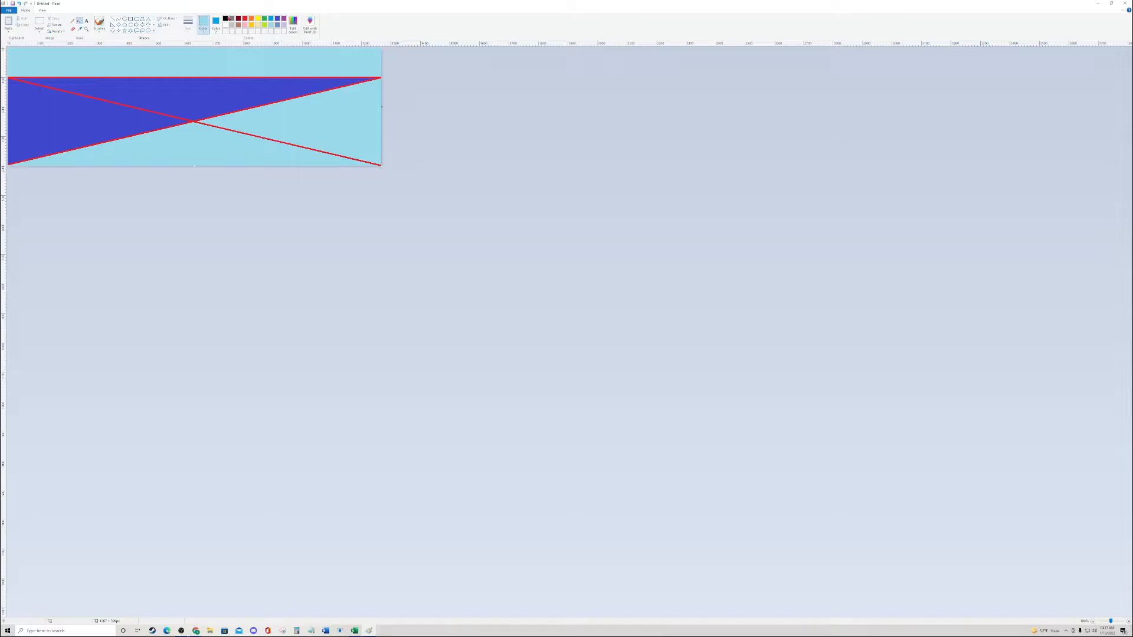
click(203, 23)
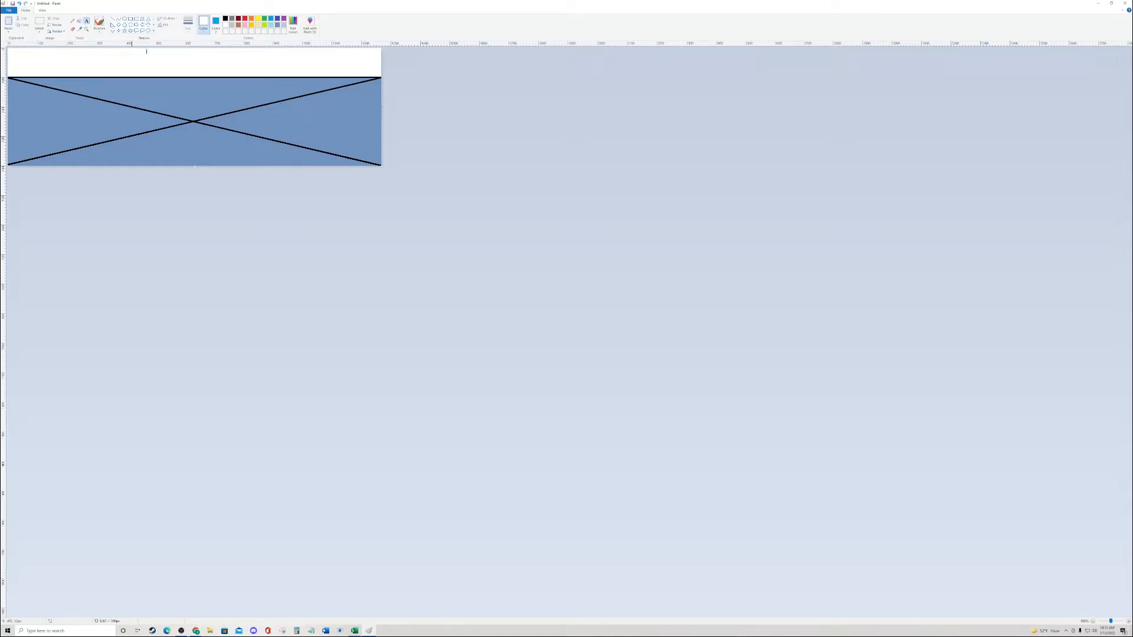
click(225, 18)
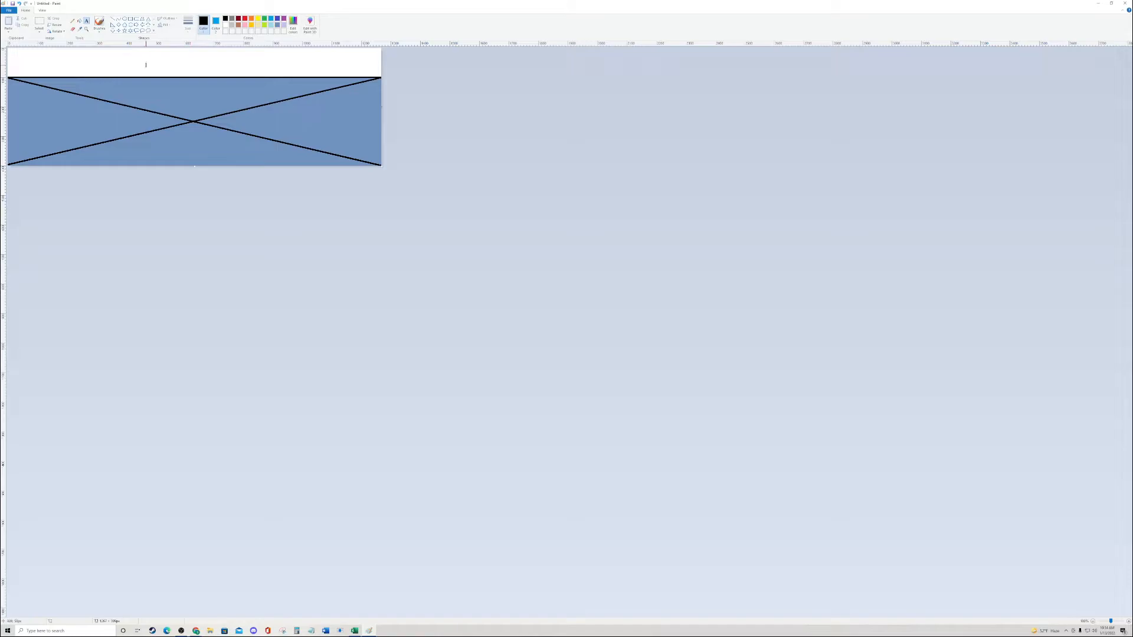
Step: Add the text label '1st Battaltion' on the left of the blue section
click(86, 20)
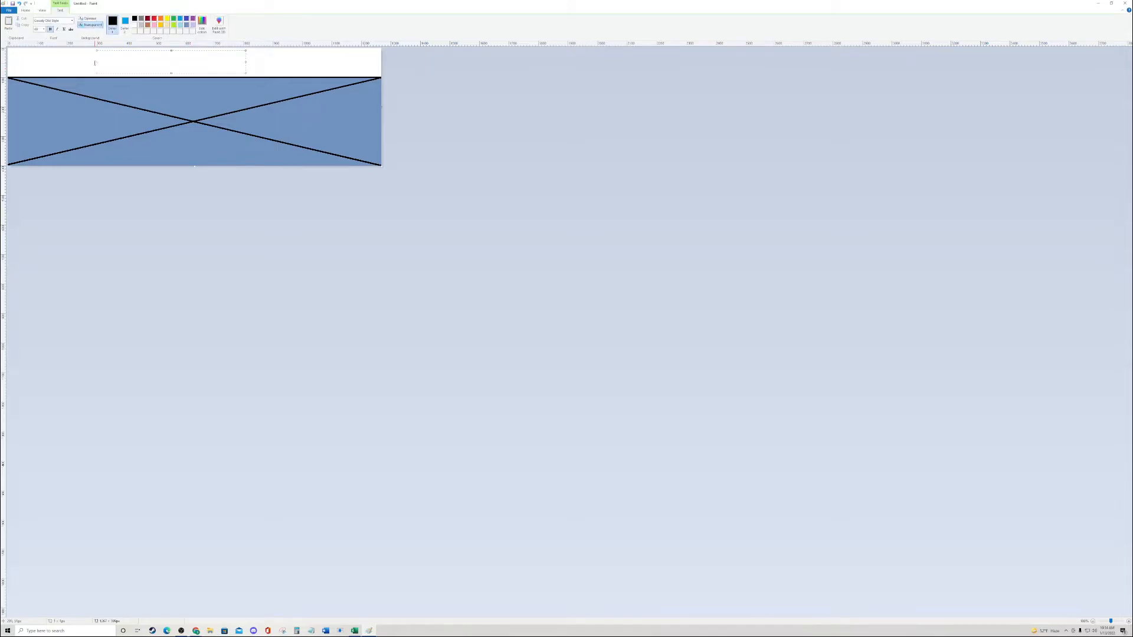
text(1st Bat)
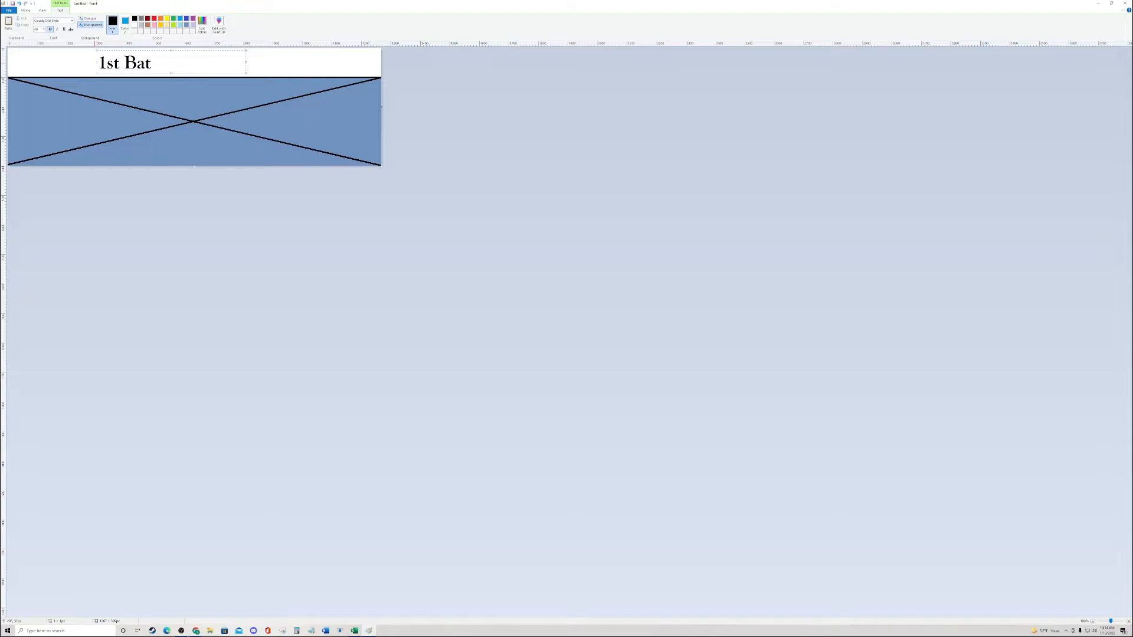
text(talion)
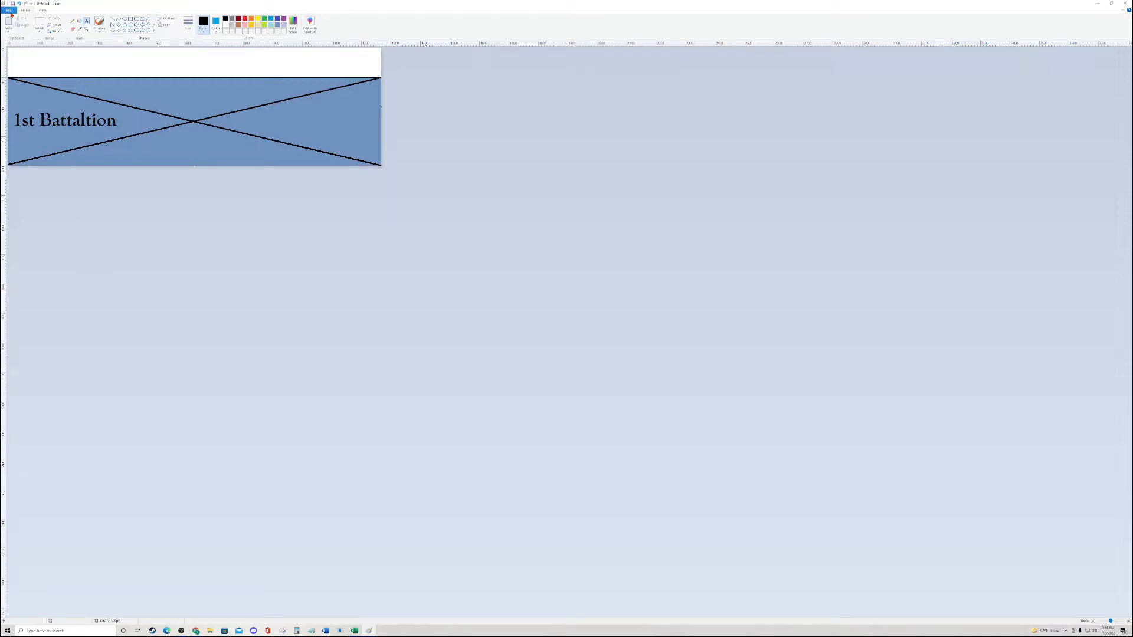
Step: Save the image as '1st Battaltion' in the block pieces folder and launch Tabletop Simulator
click(9, 11)
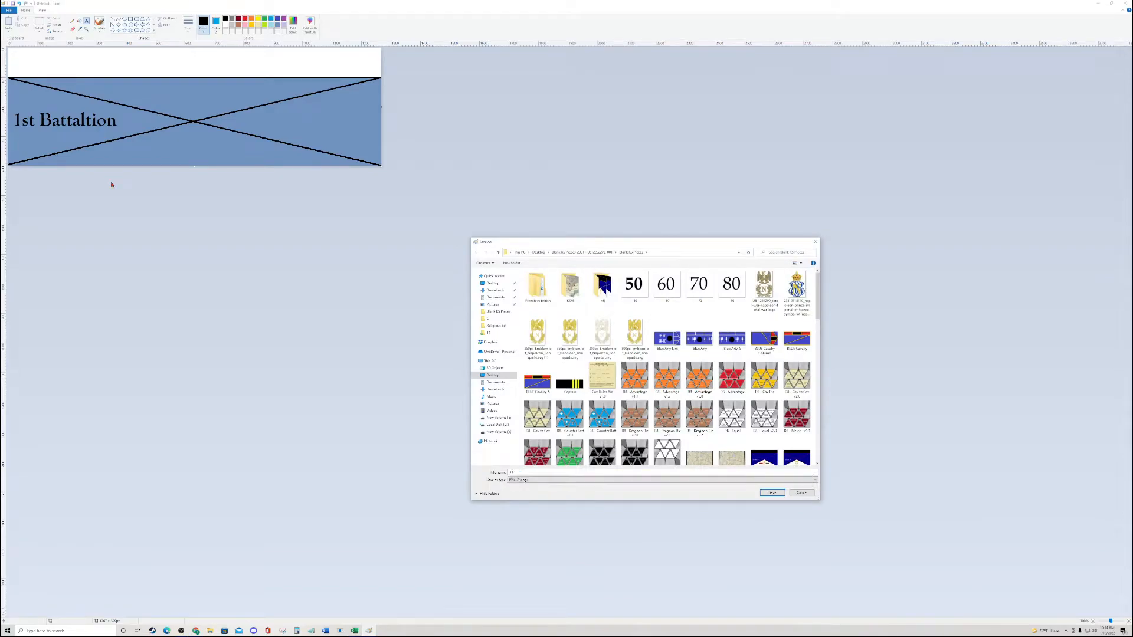
text(1st Battaltion)
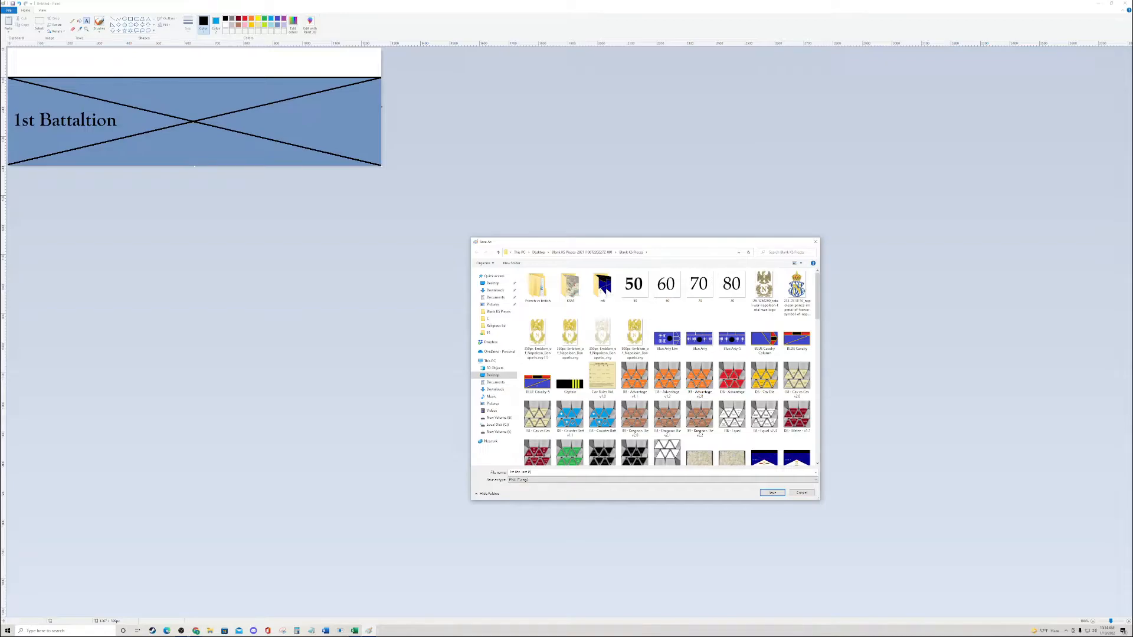
click(771, 492)
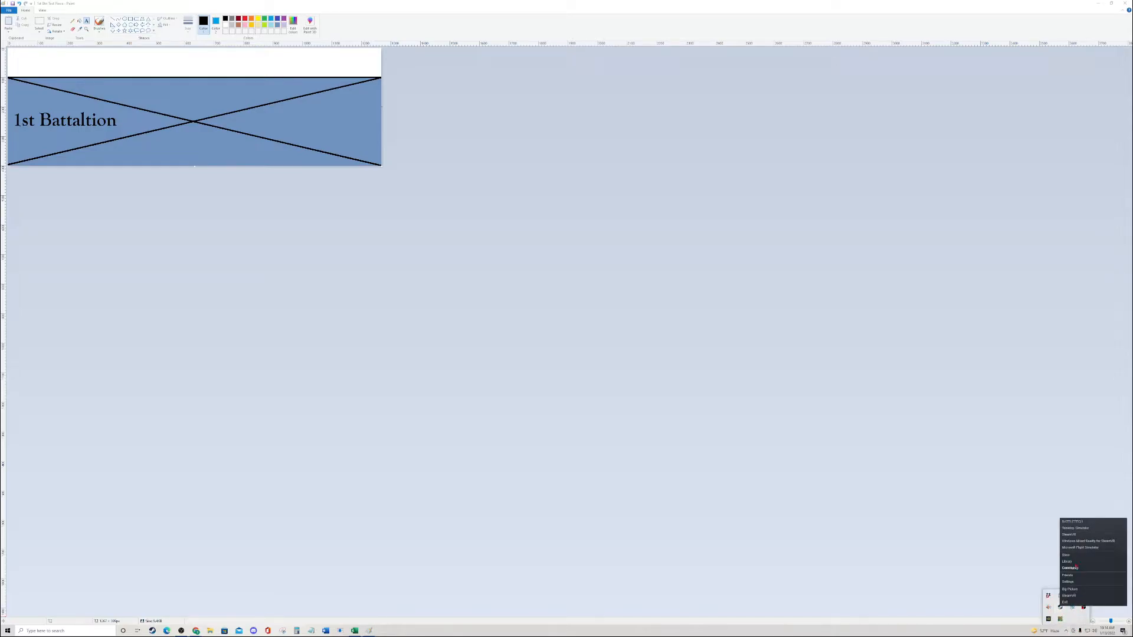
click(1073, 527)
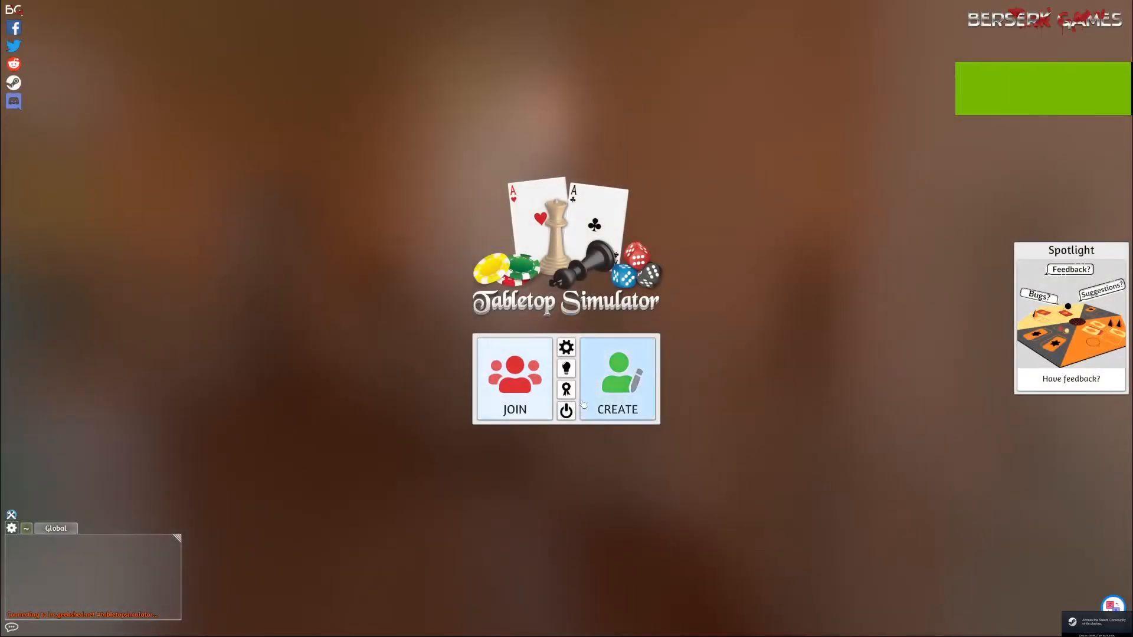
Step: Host a new single-player session and load the Kriegsspiel 2022 game
click(617, 379)
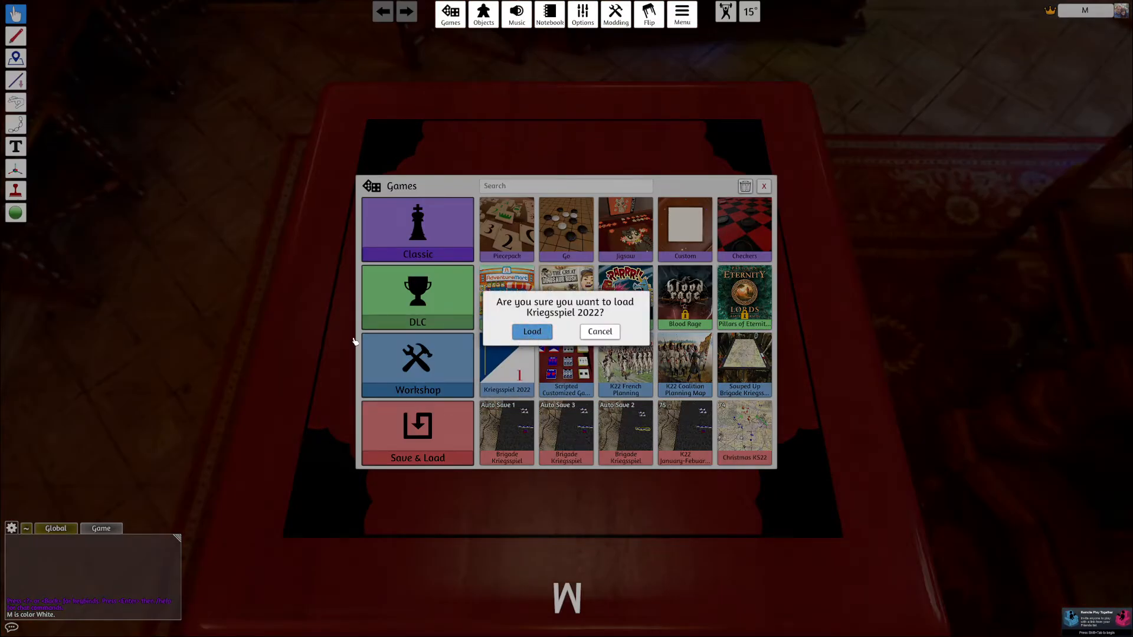
click(531, 331)
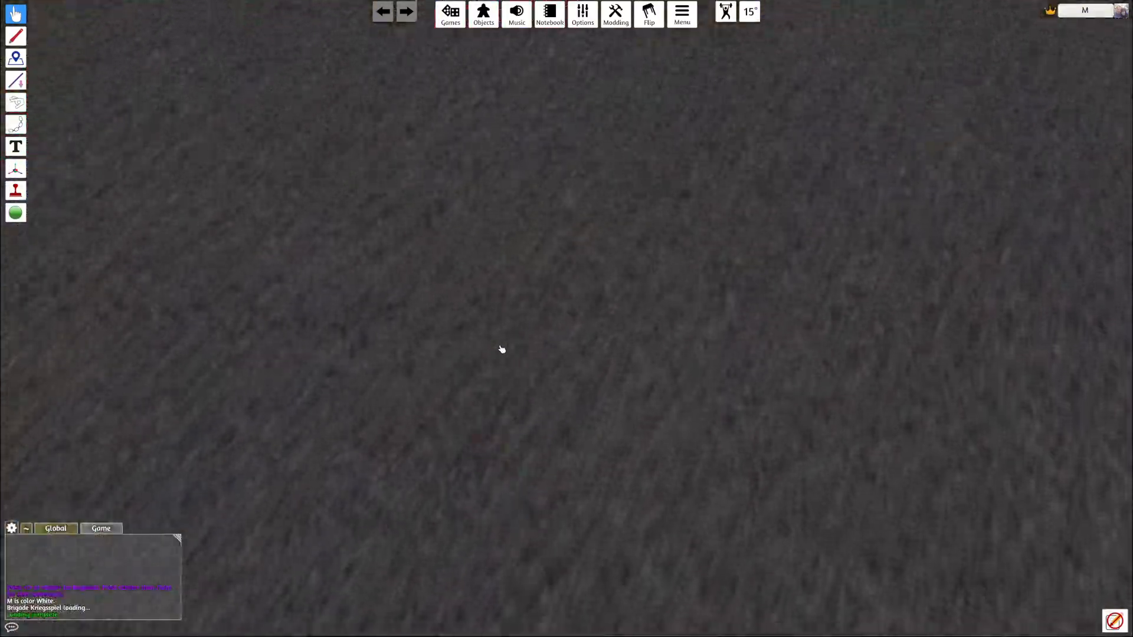
Step: Bring up the Objects spawning panel and enter its Components category
click(482, 13)
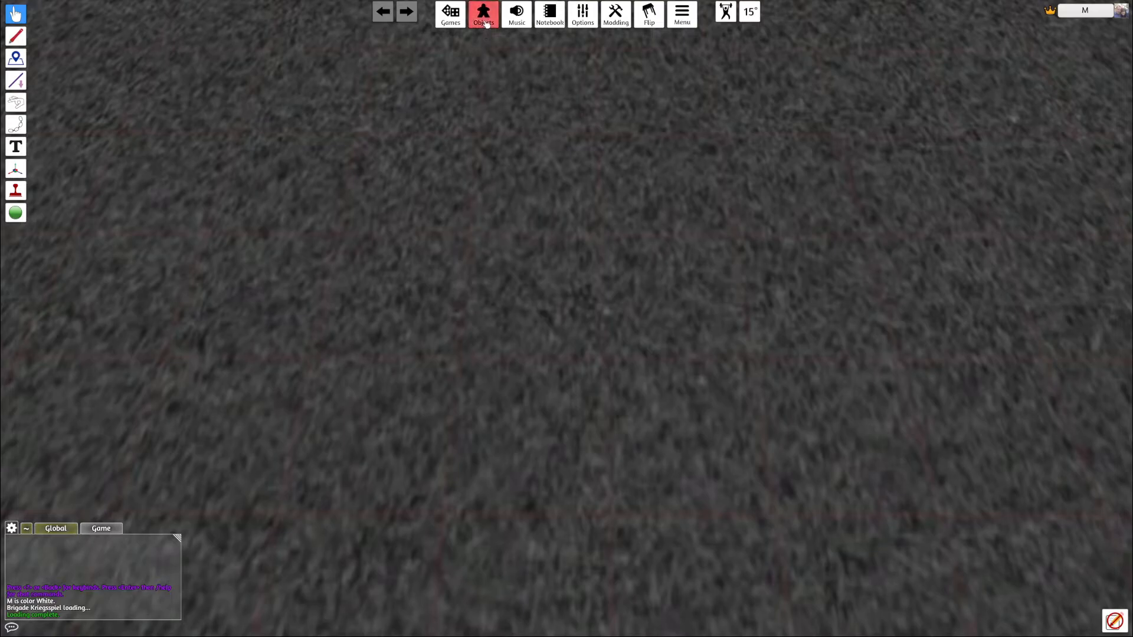
click(483, 14)
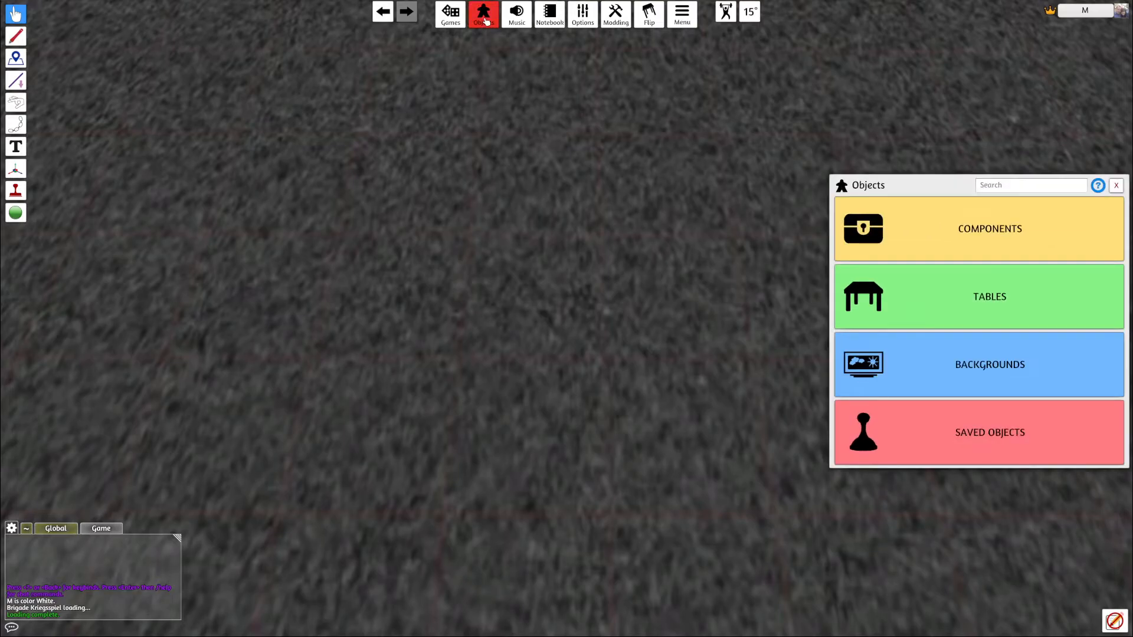
click(979, 228)
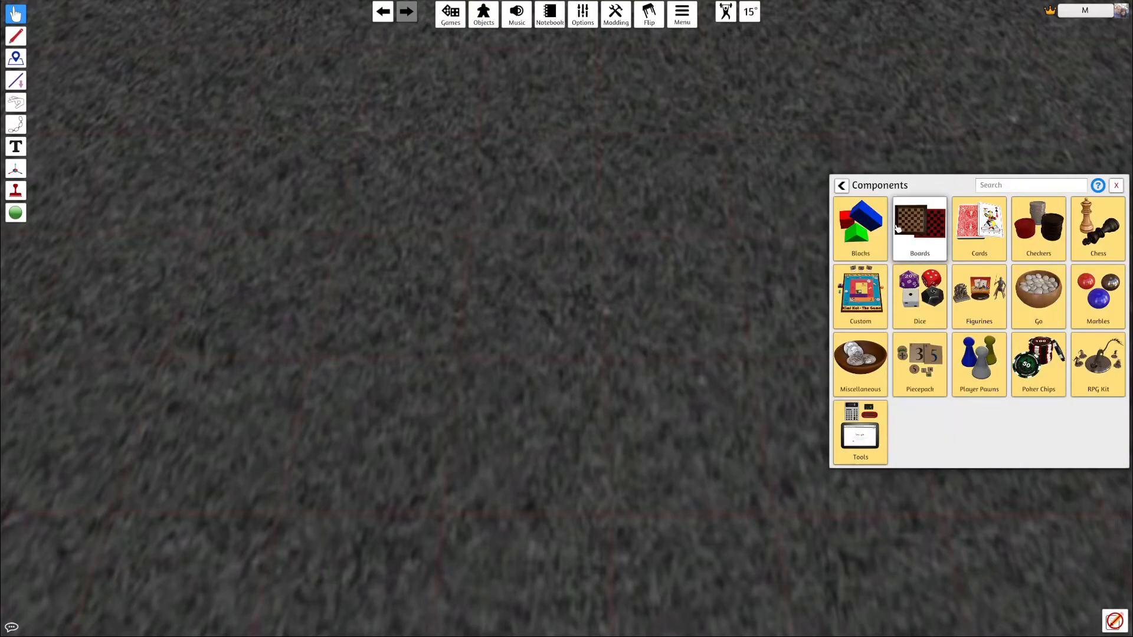
Step: Spawn a blank Custom Tile on the table so its import settings dialog appears
click(861, 296)
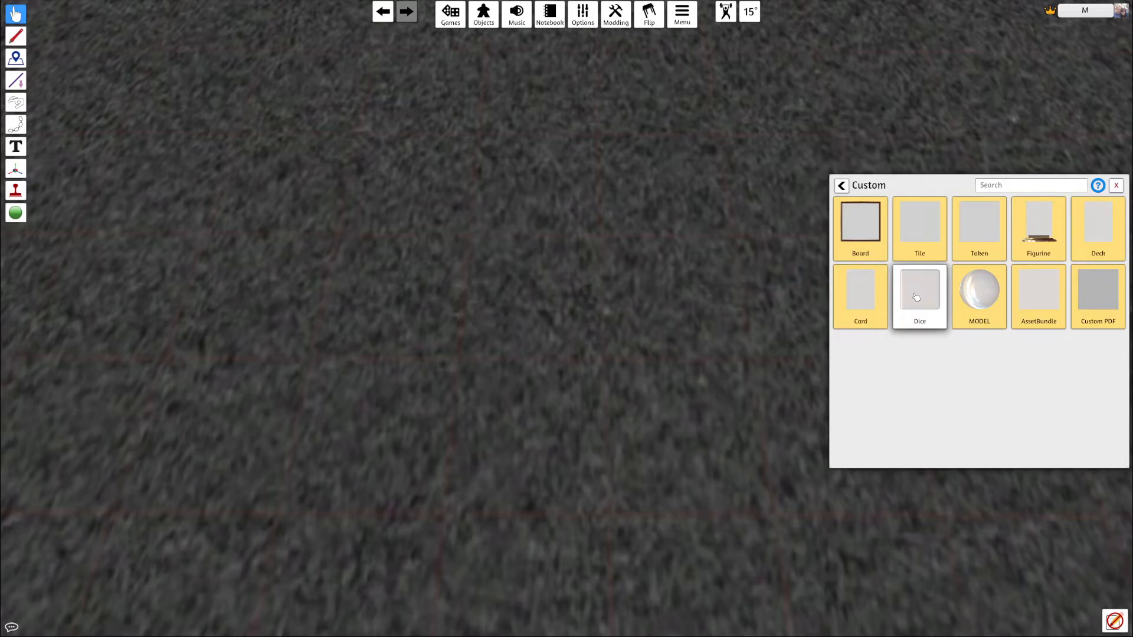
mouse_move(920, 298)
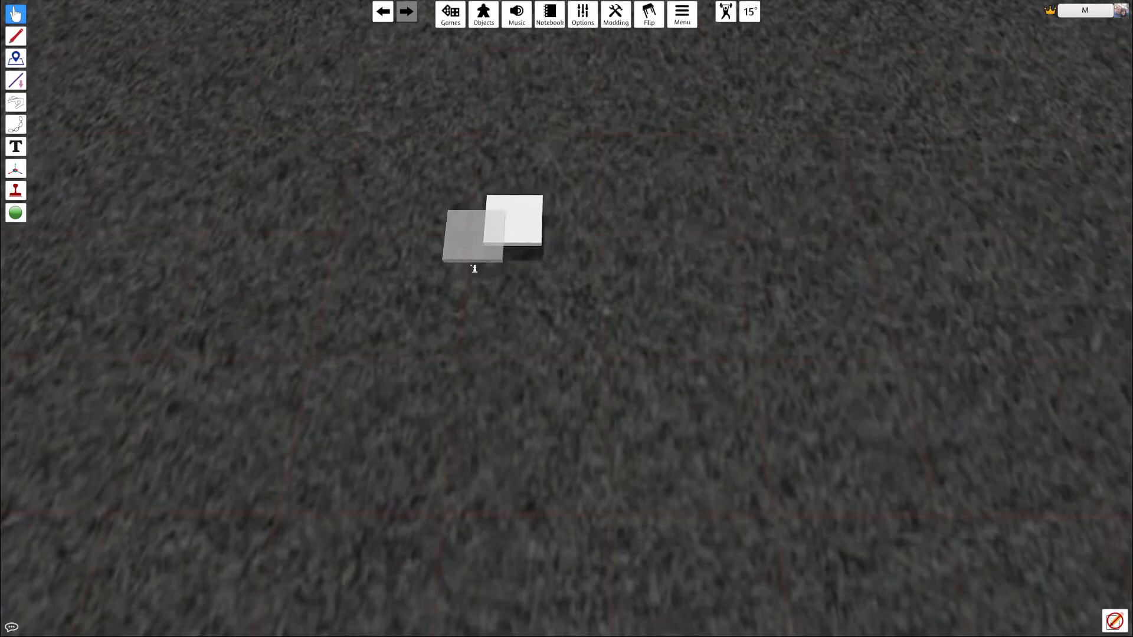
drag(473, 238, 418, 336)
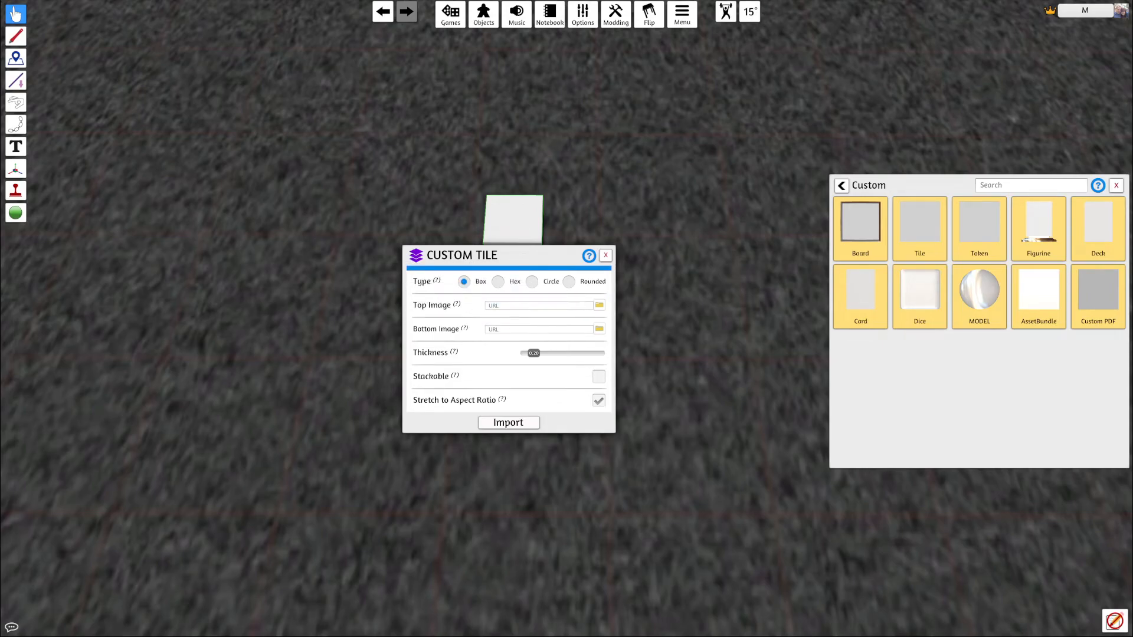
Step: Upload the test piece image to Steam Cloud as the tile's Top Image link
click(599, 304)
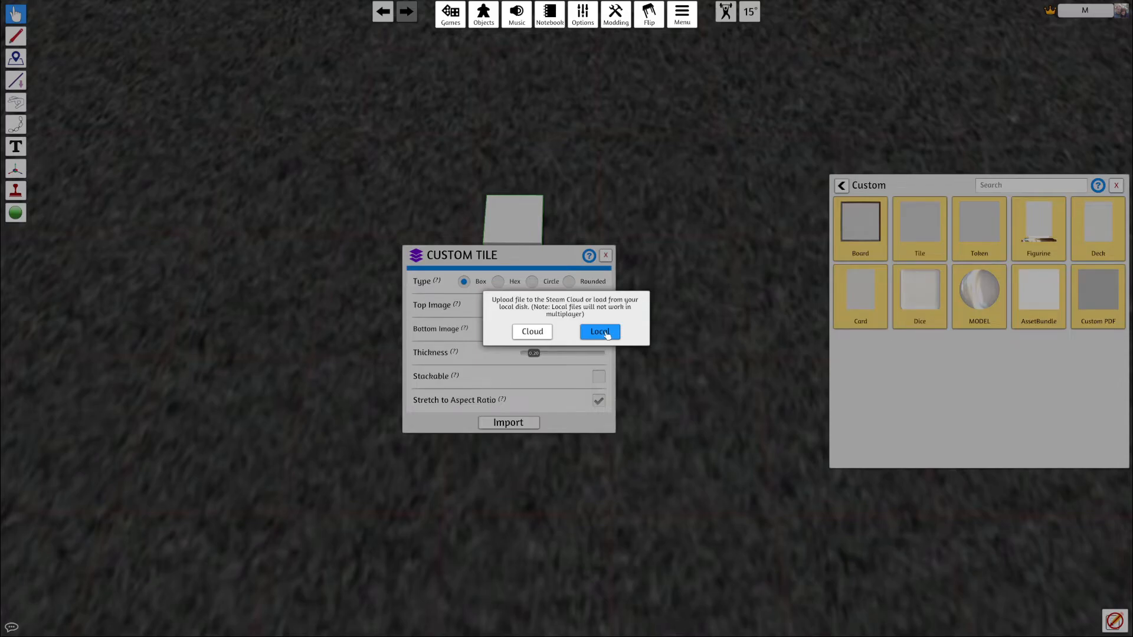
click(599, 332)
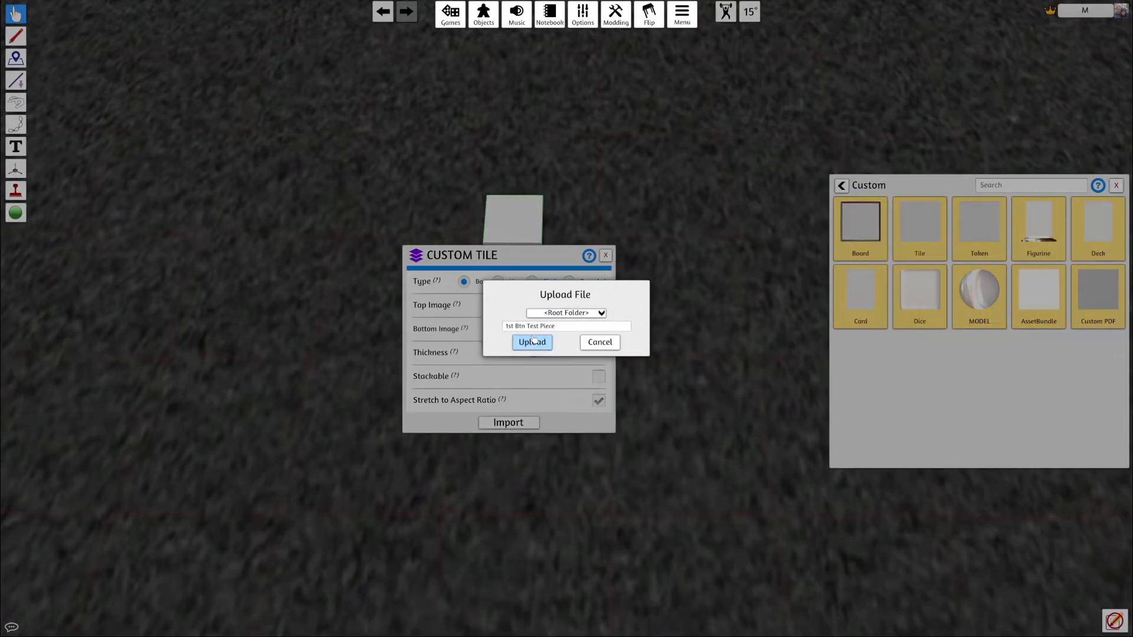
click(531, 342)
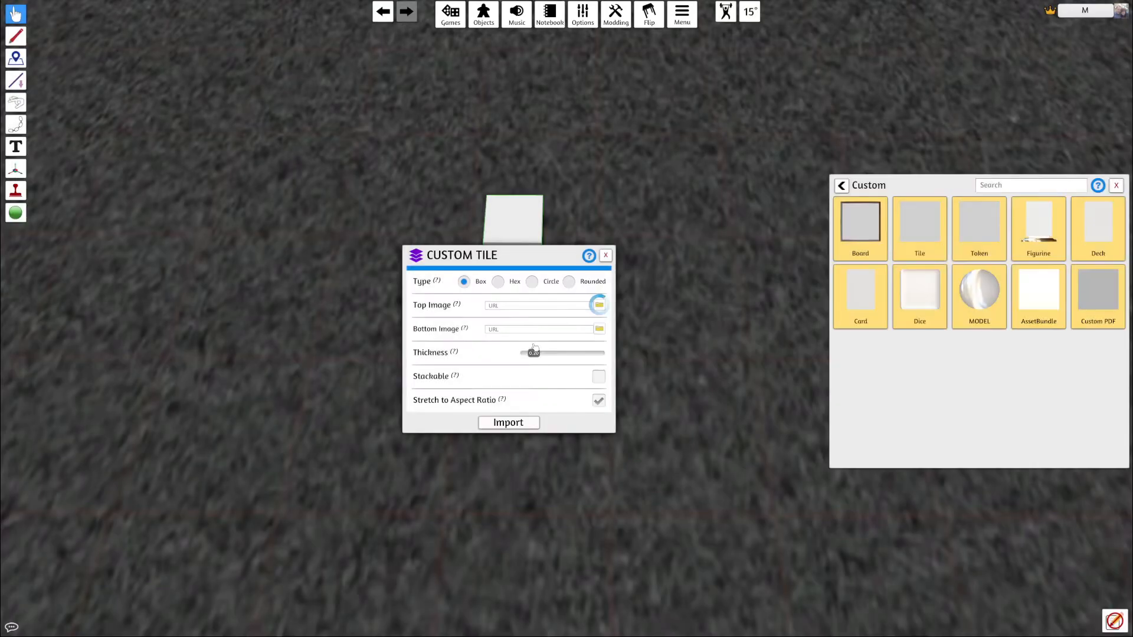
text(http://cloud-3.steamusercontent.com/u)
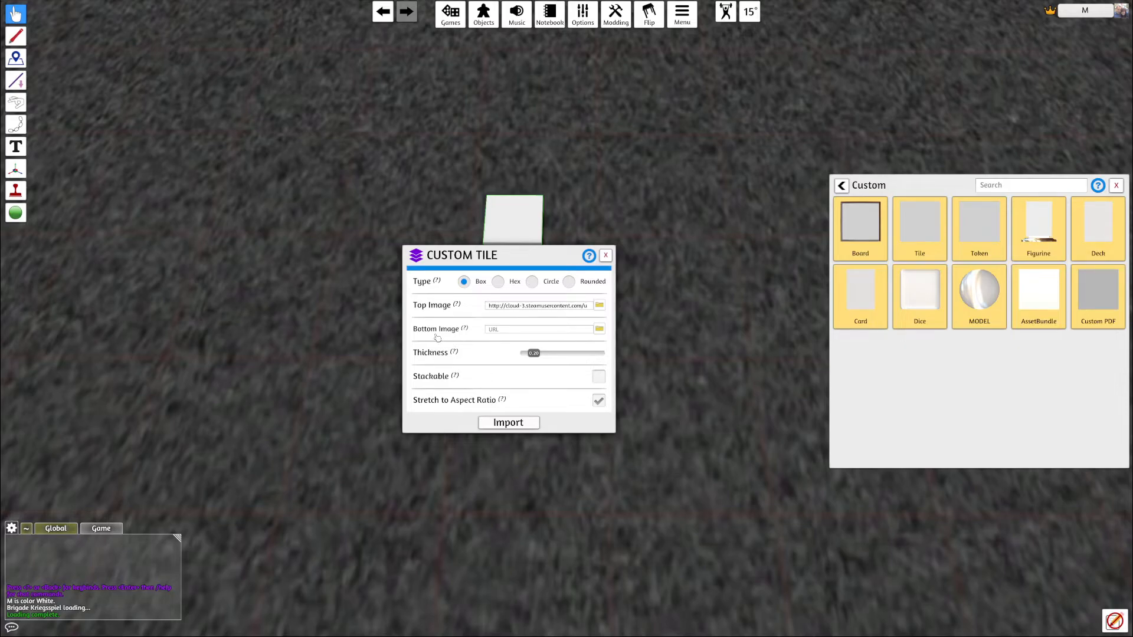
mouse_move(599, 330)
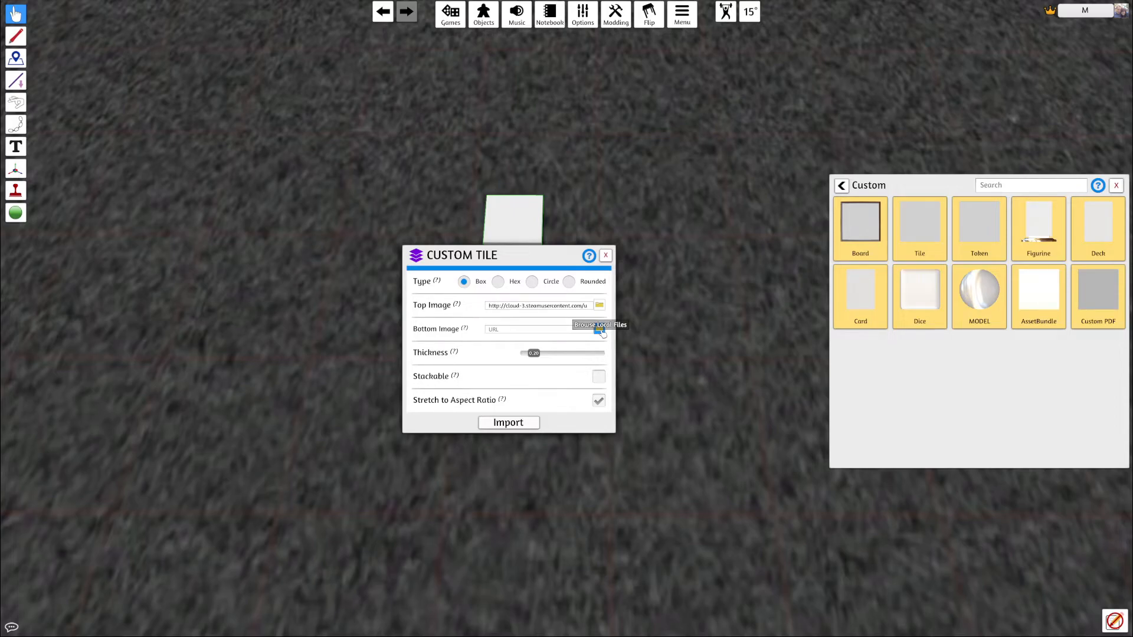
mouse_move(449, 305)
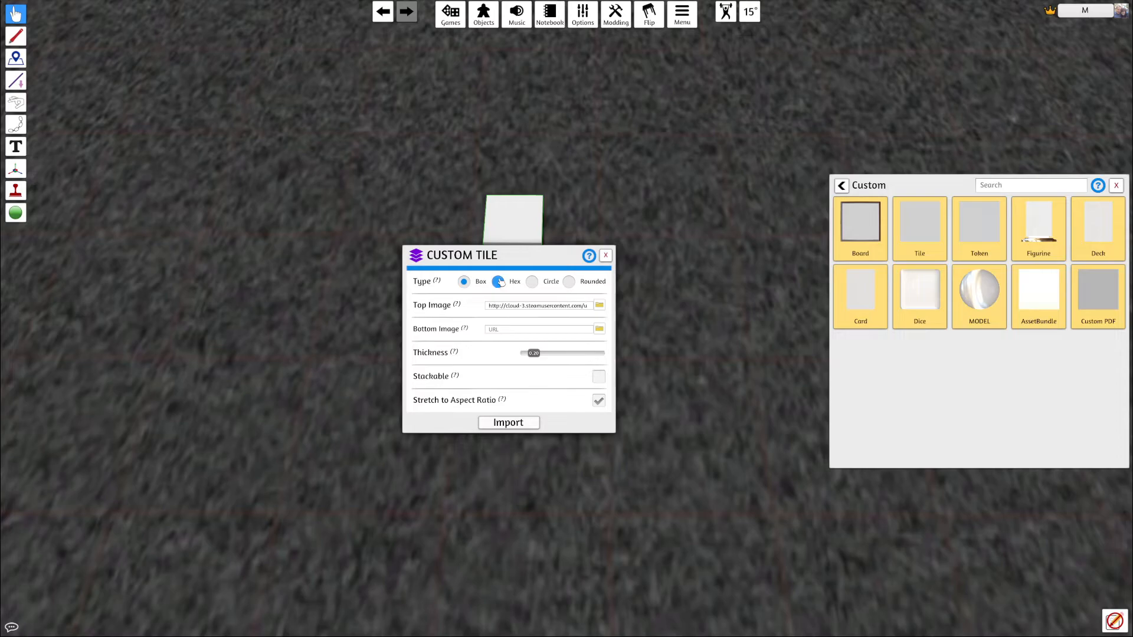
Step: Preview the Hex, Circle and Rounded tile shapes, then settle on Box
click(498, 281)
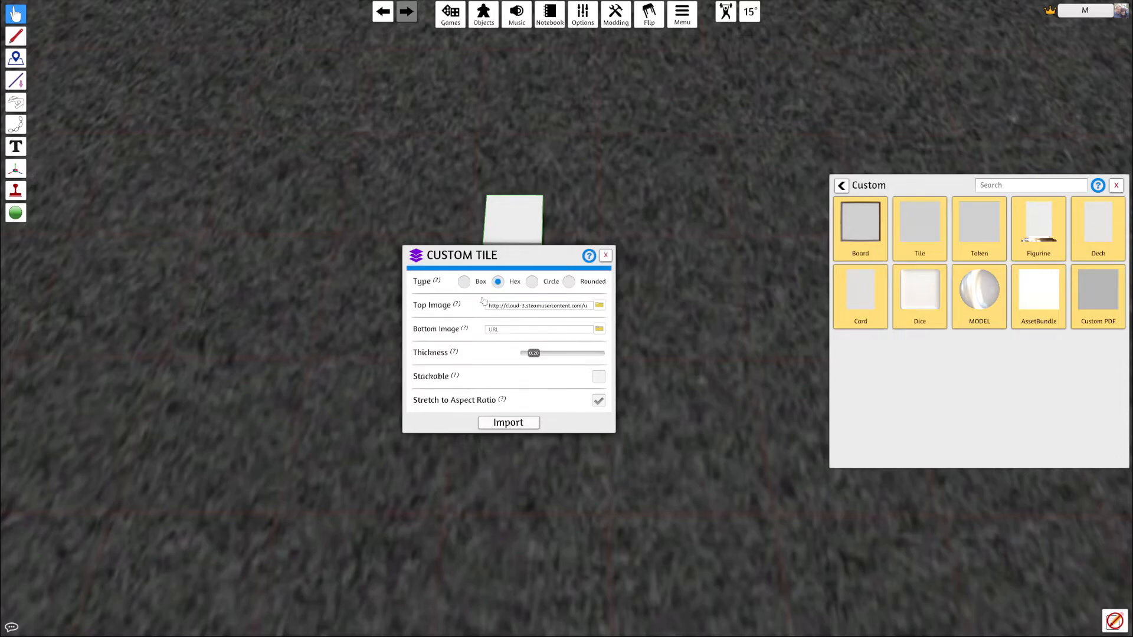
click(532, 281)
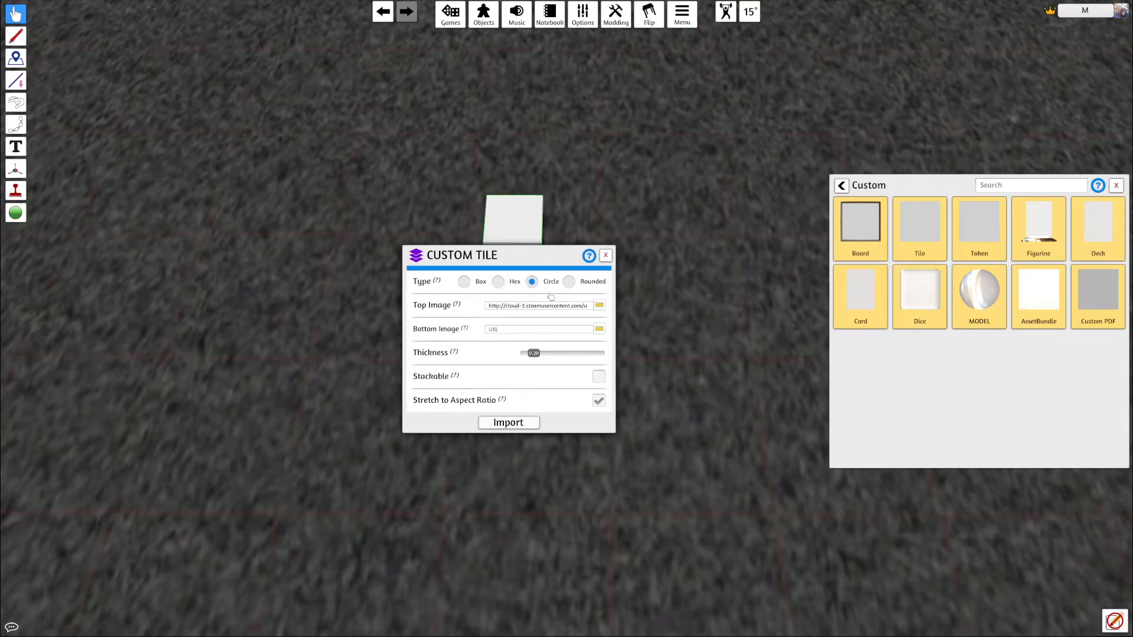
click(569, 280)
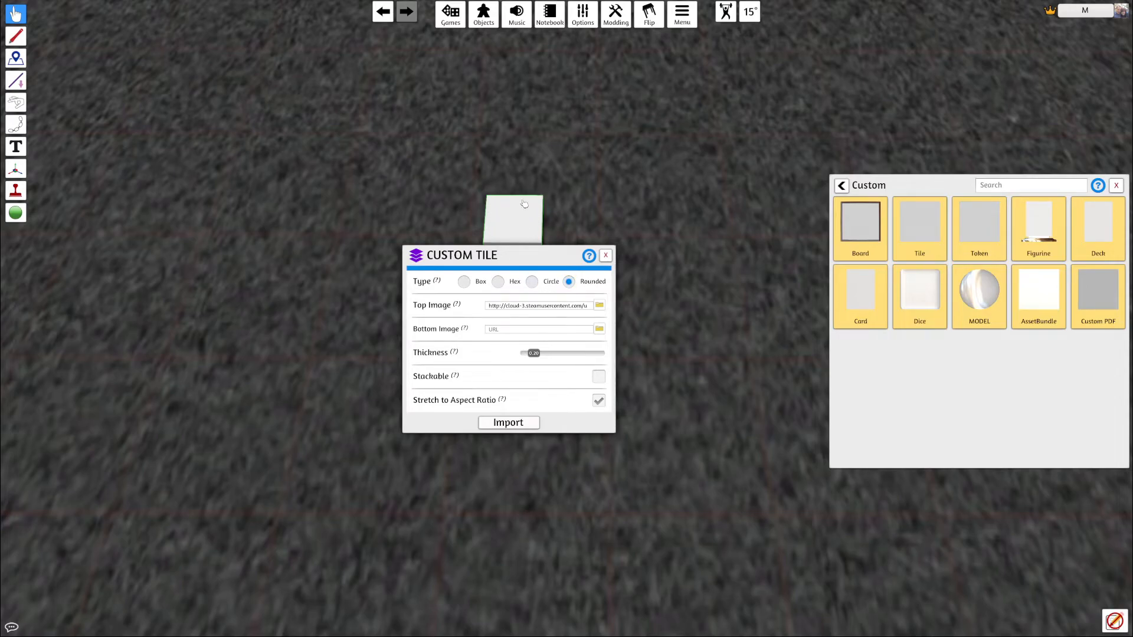
click(464, 281)
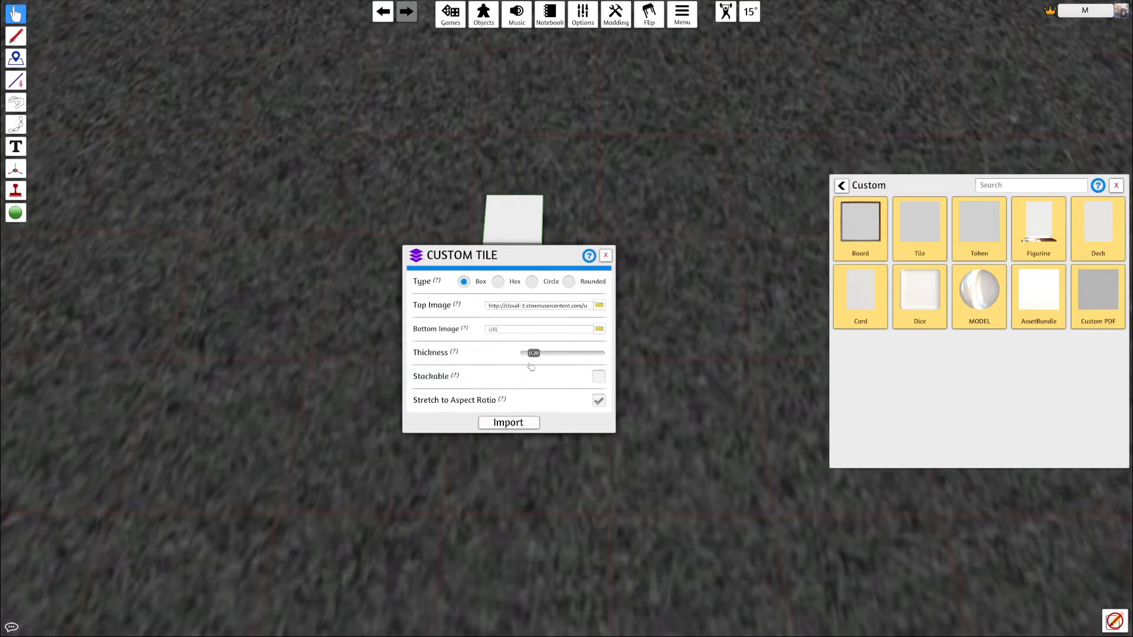
Step: Raise the tile Thickness slider and import the box tile with the banner image
click(533, 353)
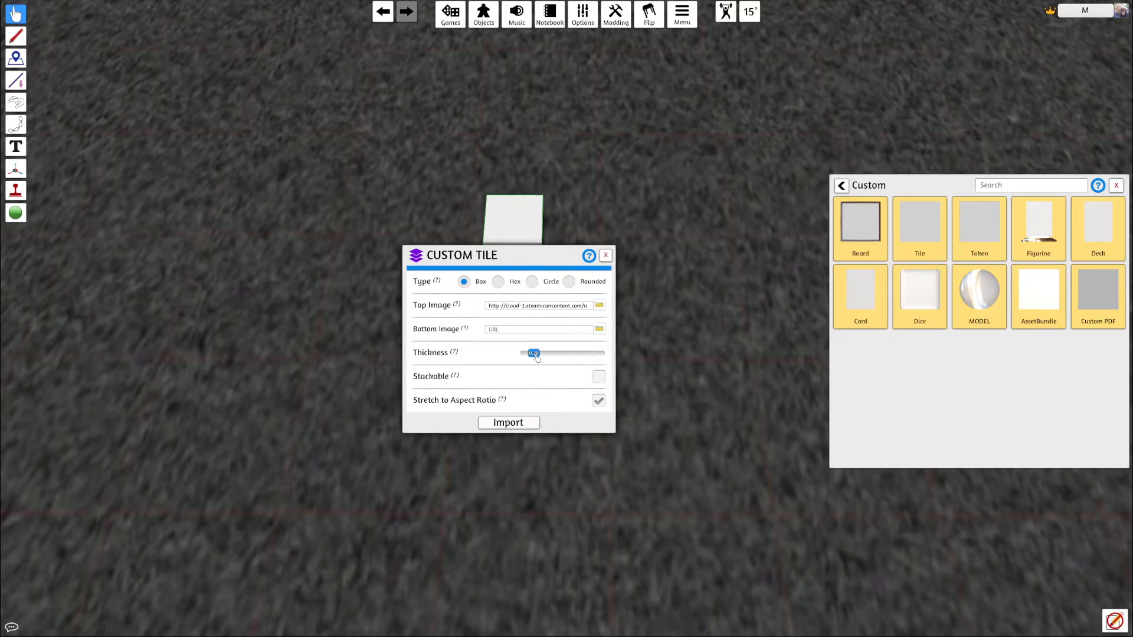
drag(533, 353, 554, 353)
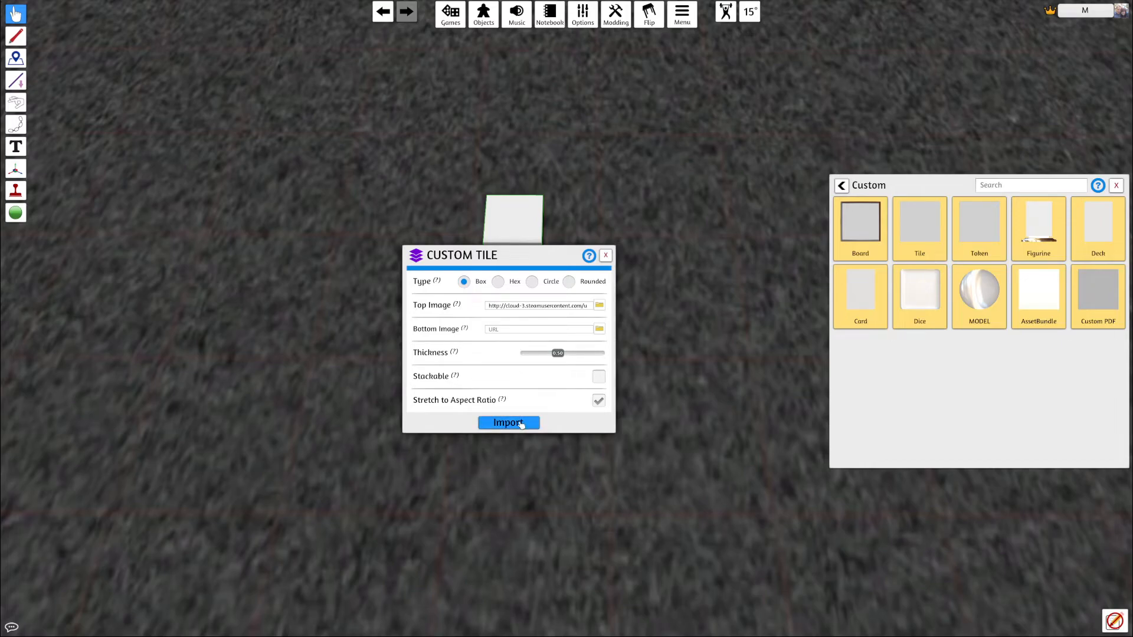
click(508, 422)
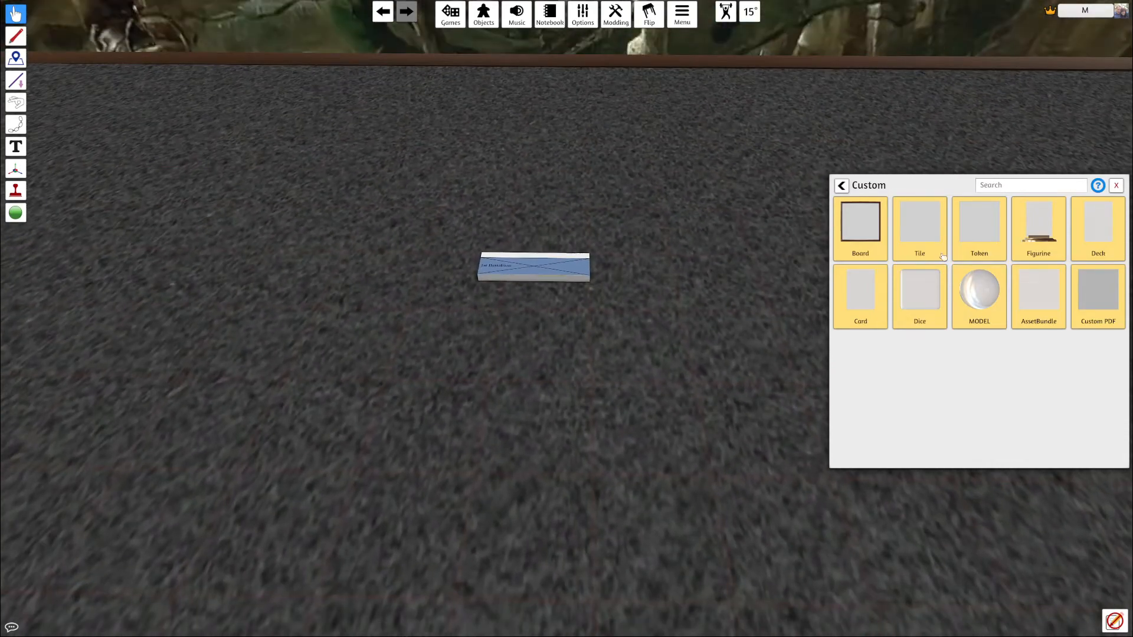
Step: Bring the imported tile near the blue 1er db. unit blocks and show its object menu
click(1115, 185)
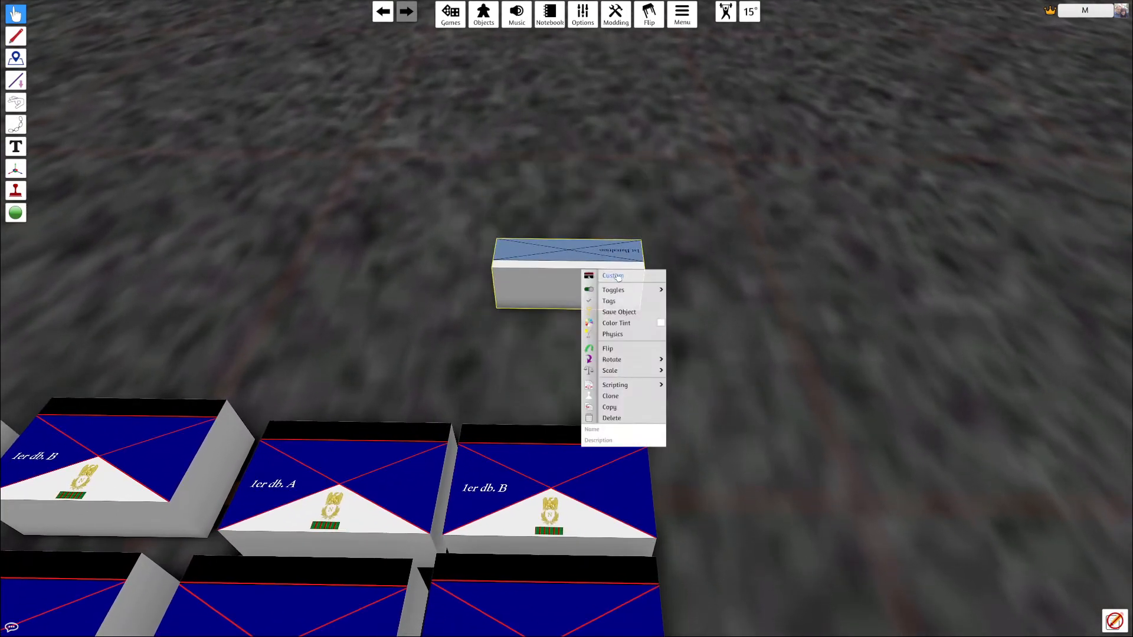
Step: Re-import the tile with a lower Thickness and reposition it above the blue unit blocks
click(613, 276)
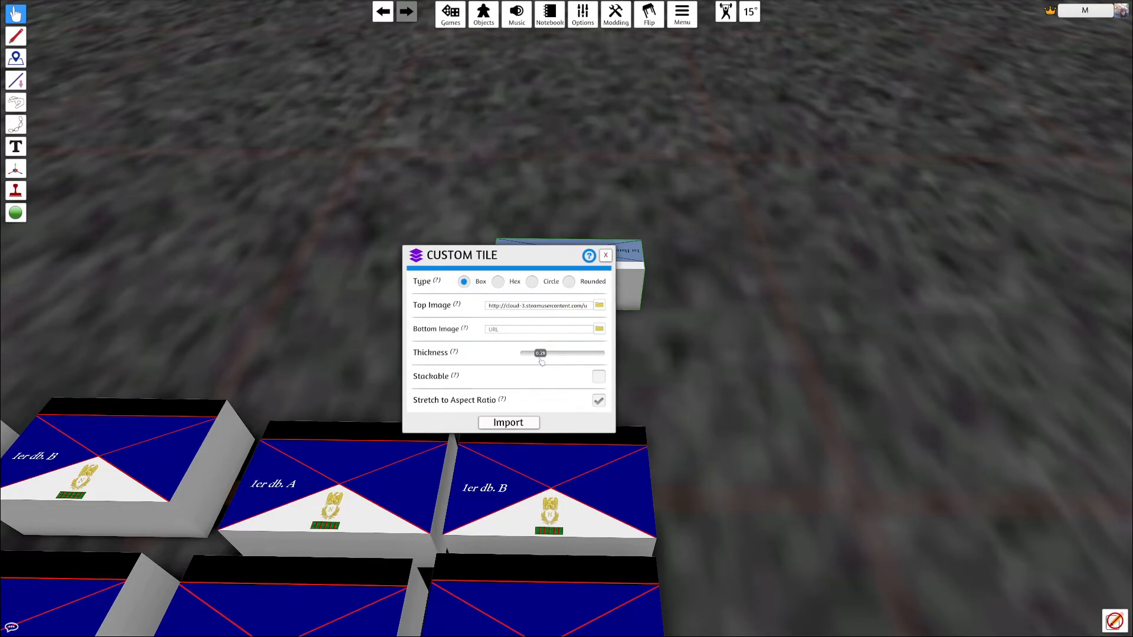
drag(539, 353, 535, 353)
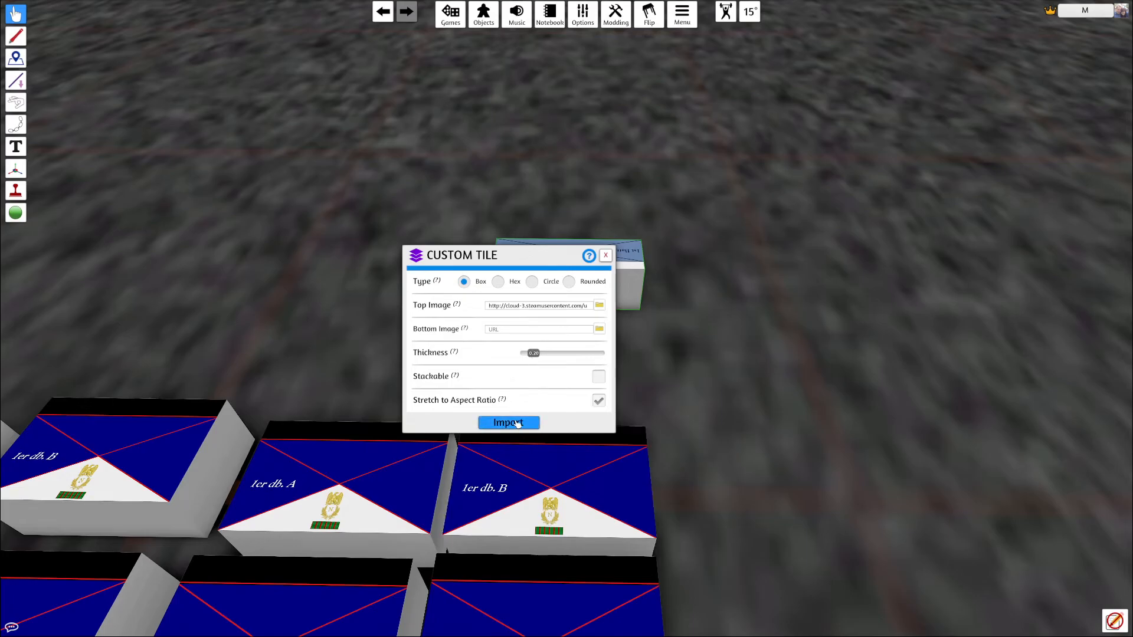
click(507, 422)
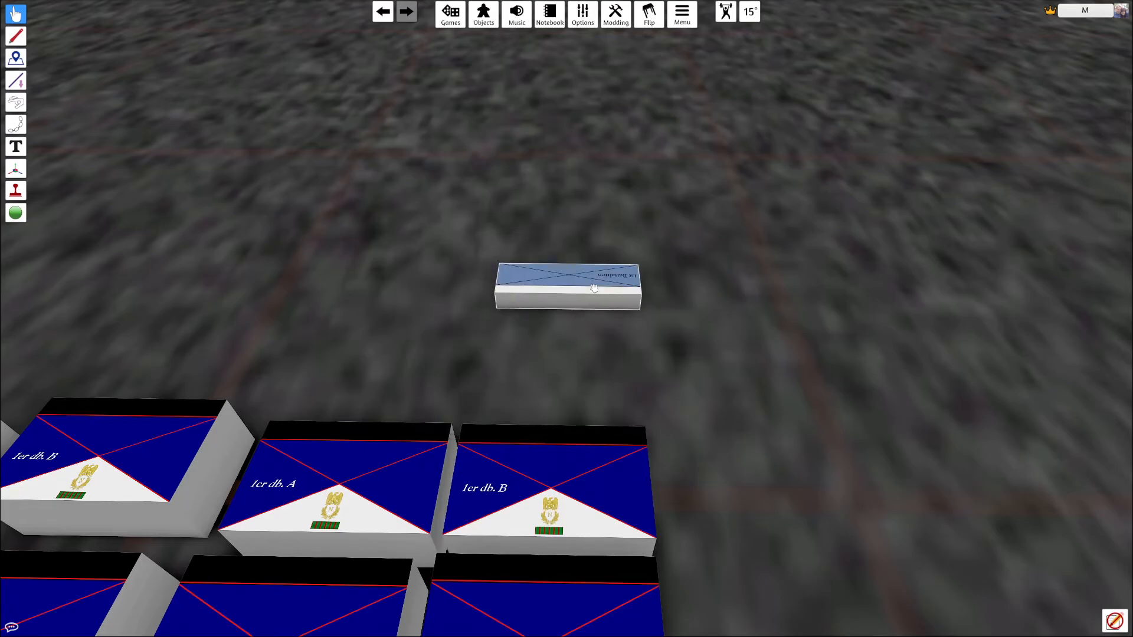
drag(592, 288, 583, 195)
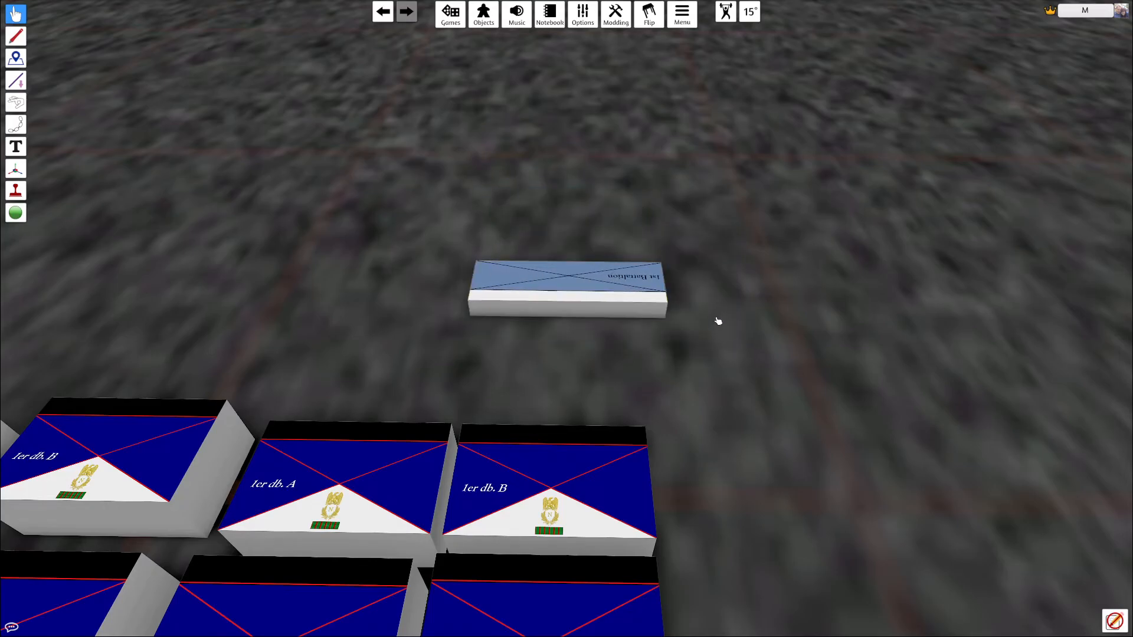
click(567, 286)
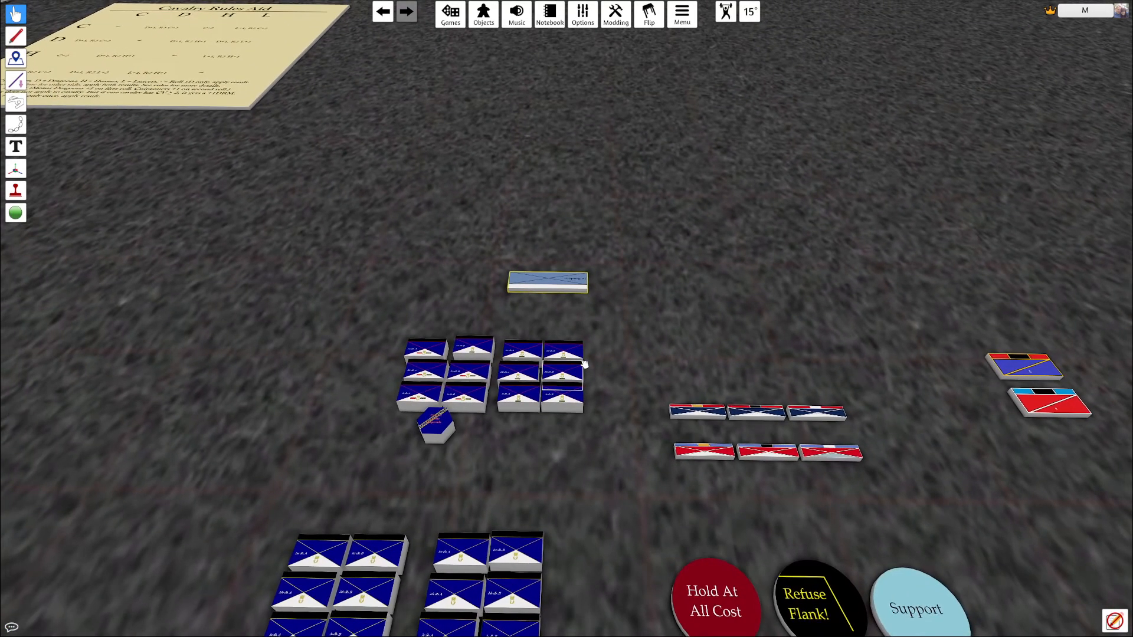
Step: Move the camera over to the map where the 6pdr & 7pdr Batteries range ruler lies
scroll(down, 3)
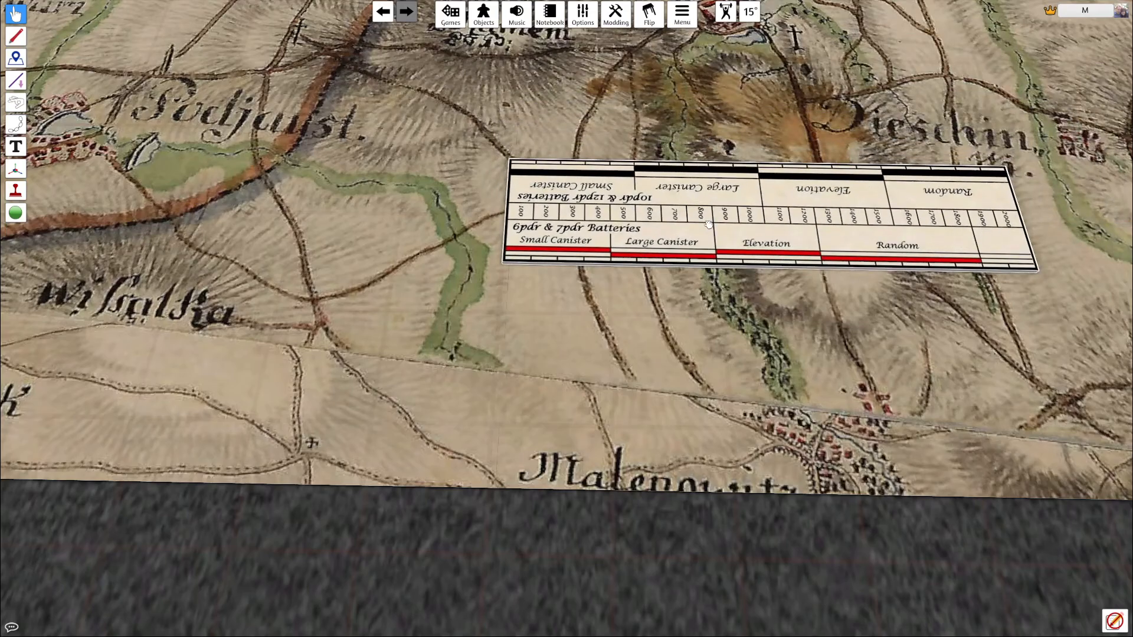
mouse_move(686, 239)
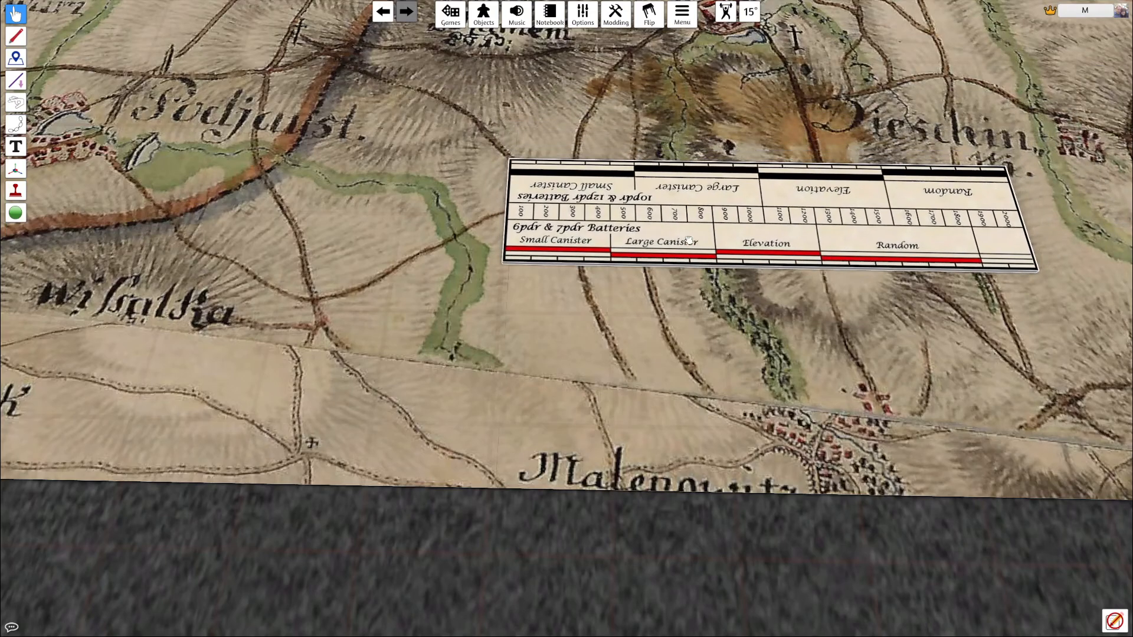